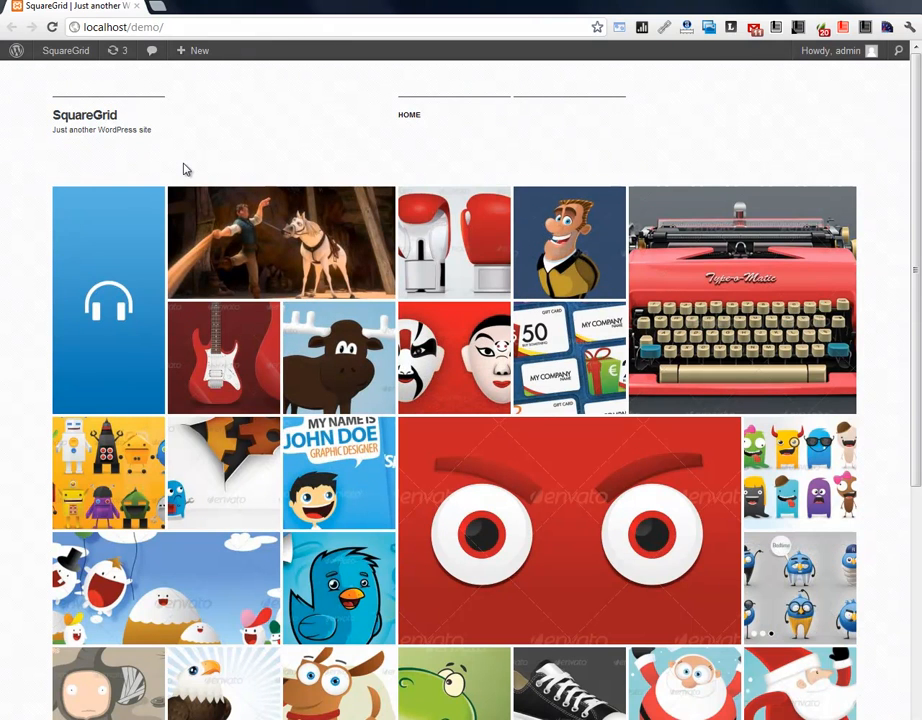
mouse_move(155, 156)
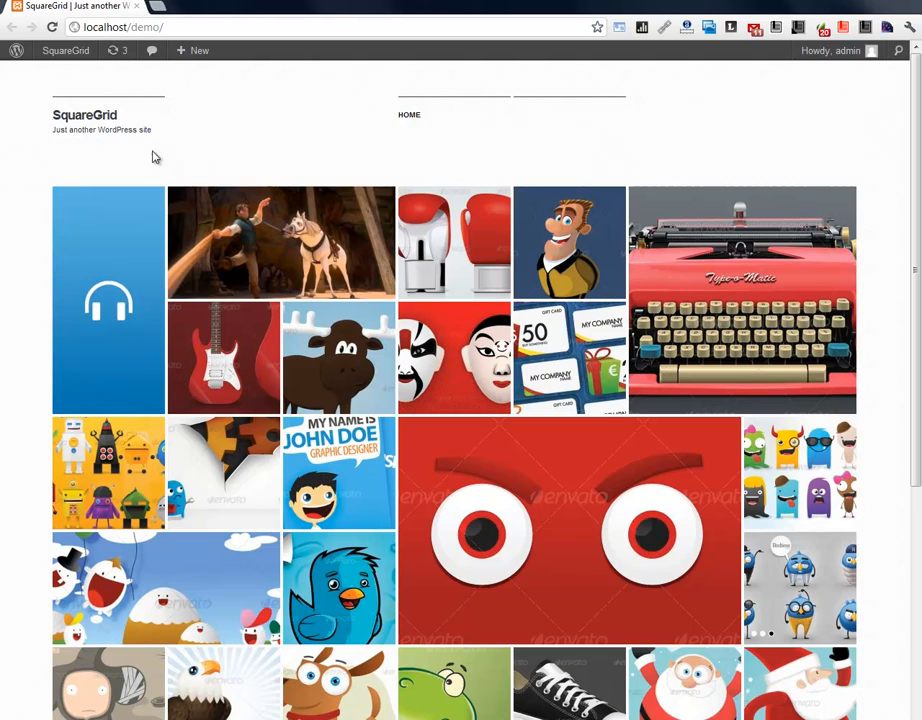
Step: Go from the SquareGrid front page to the site's admin dashboard via the admin bar
click(65, 51)
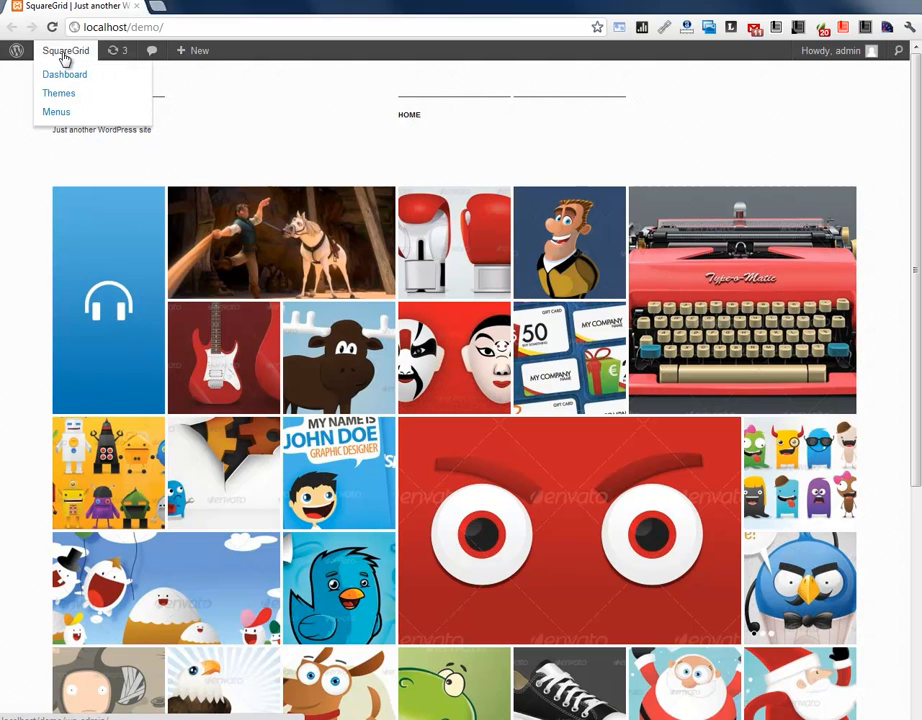
click(64, 74)
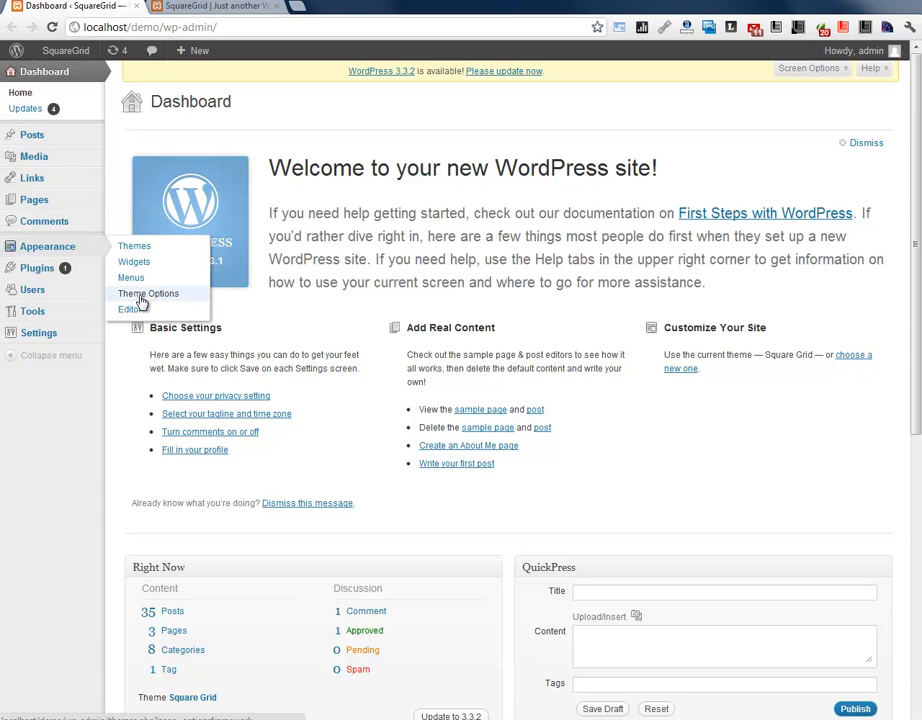
mouse_move(47, 246)
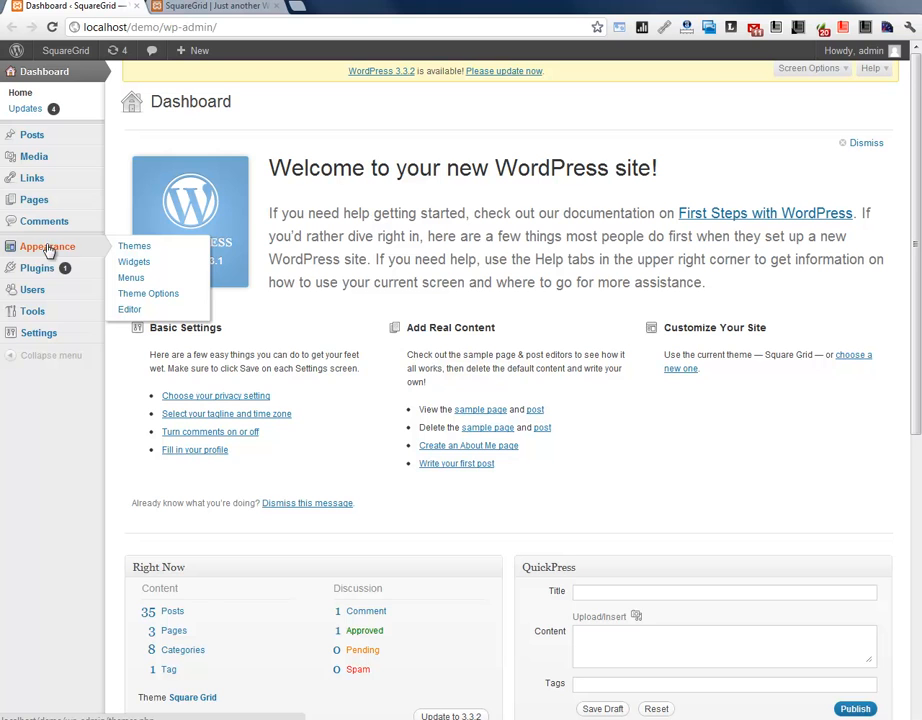
Step: In Appearance > Theme Options, choose the contact page as the theme's Contact page
click(148, 293)
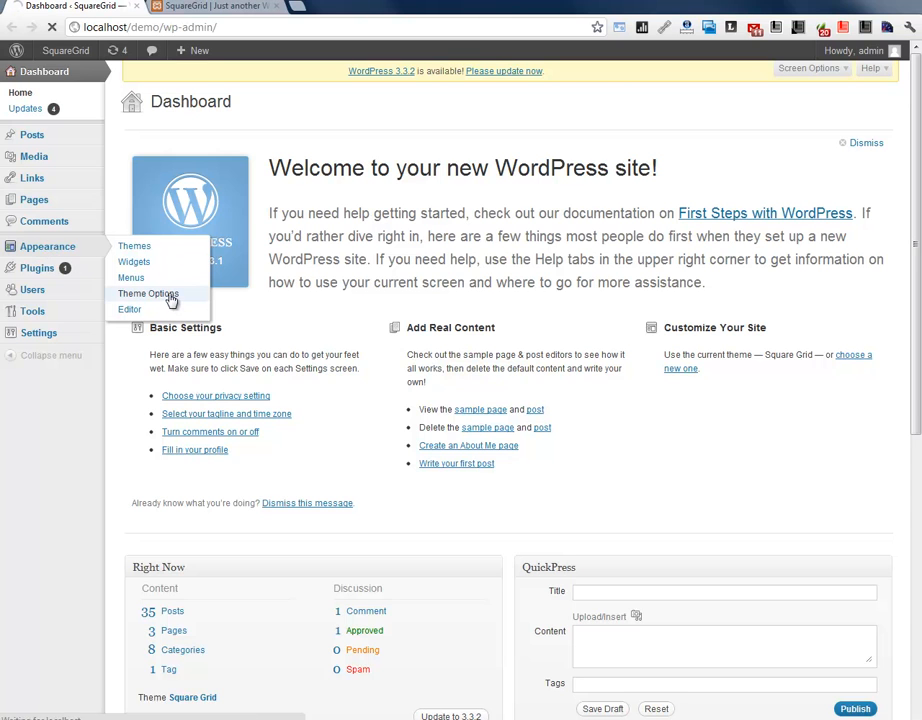
click(148, 293)
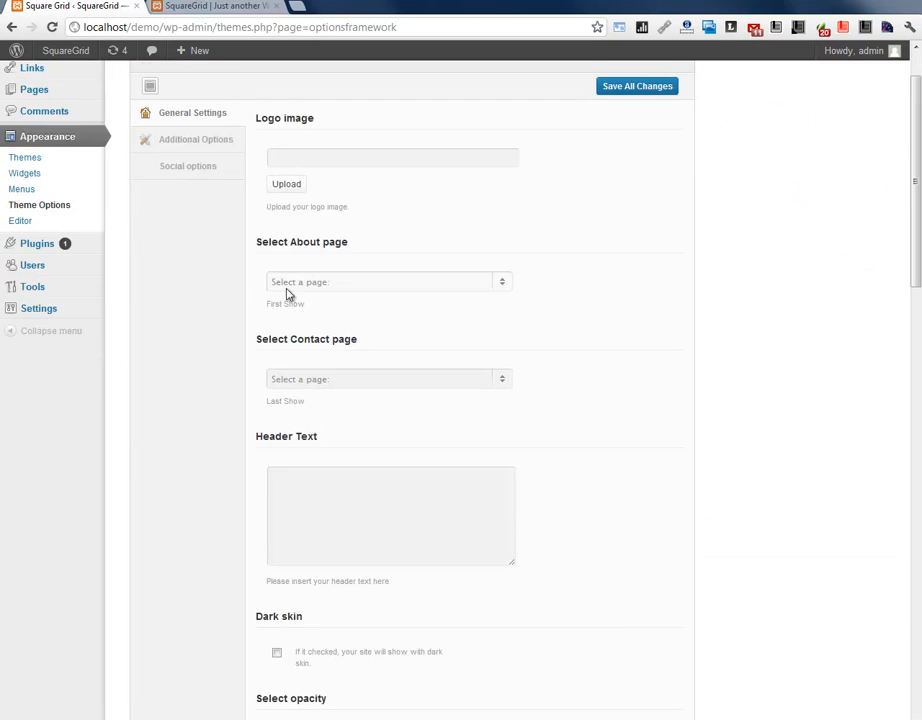
scroll(down, 3)
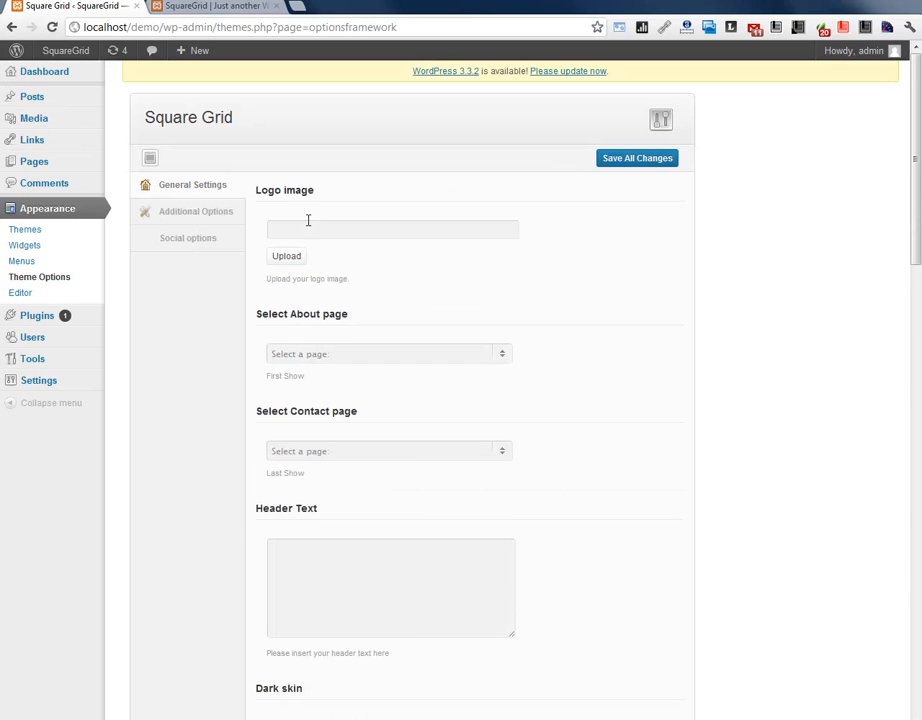
click(388, 353)
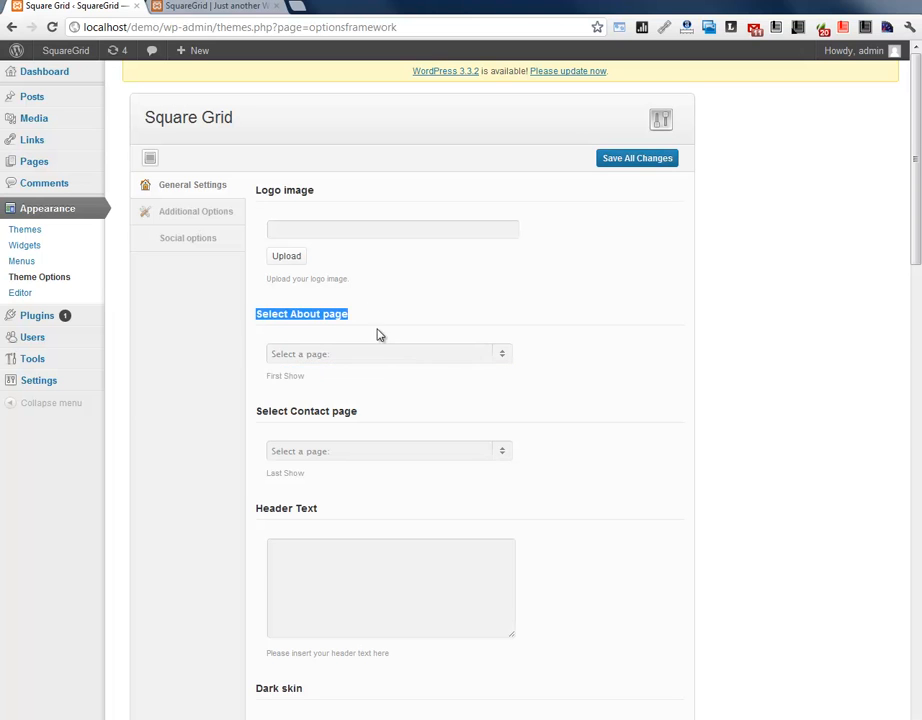
click(388, 451)
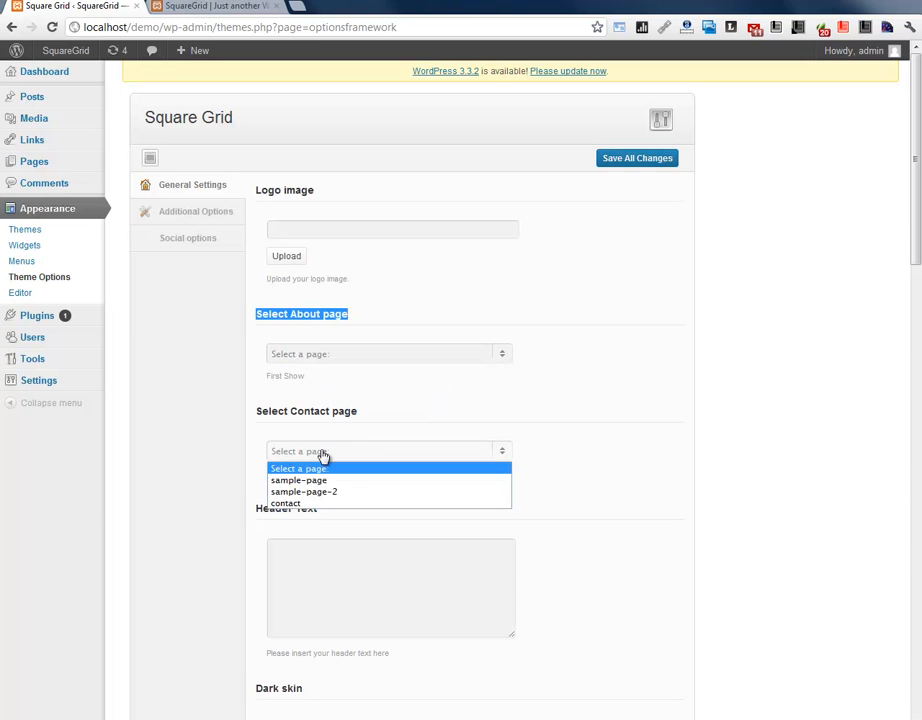
mouse_move(285, 503)
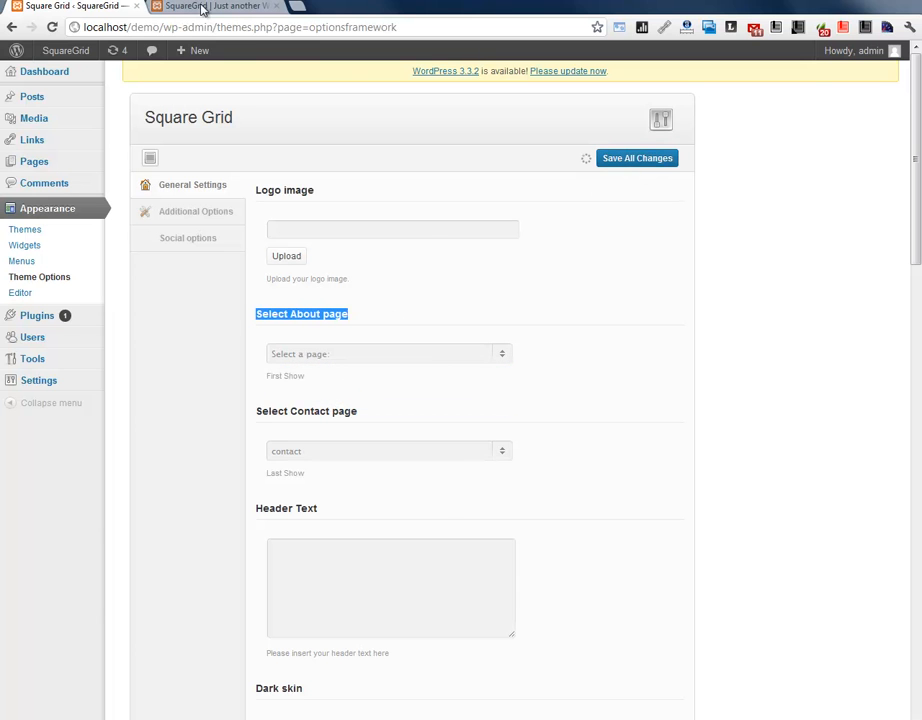
Step: Check the front page's Contact tile with map, address and message form, then return to Theme Options
click(213, 6)
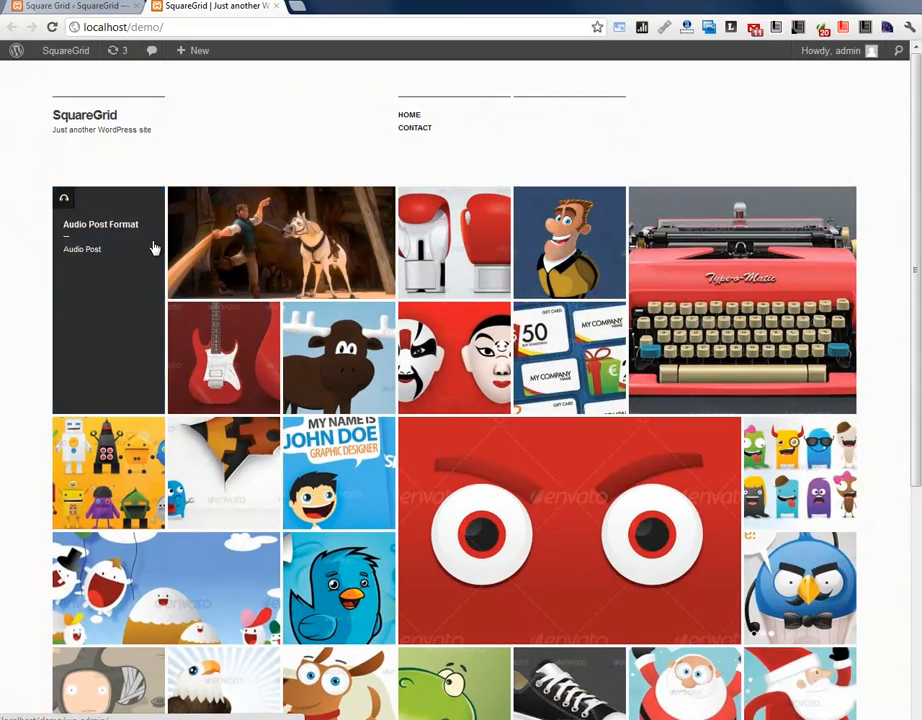
scroll(down, 3)
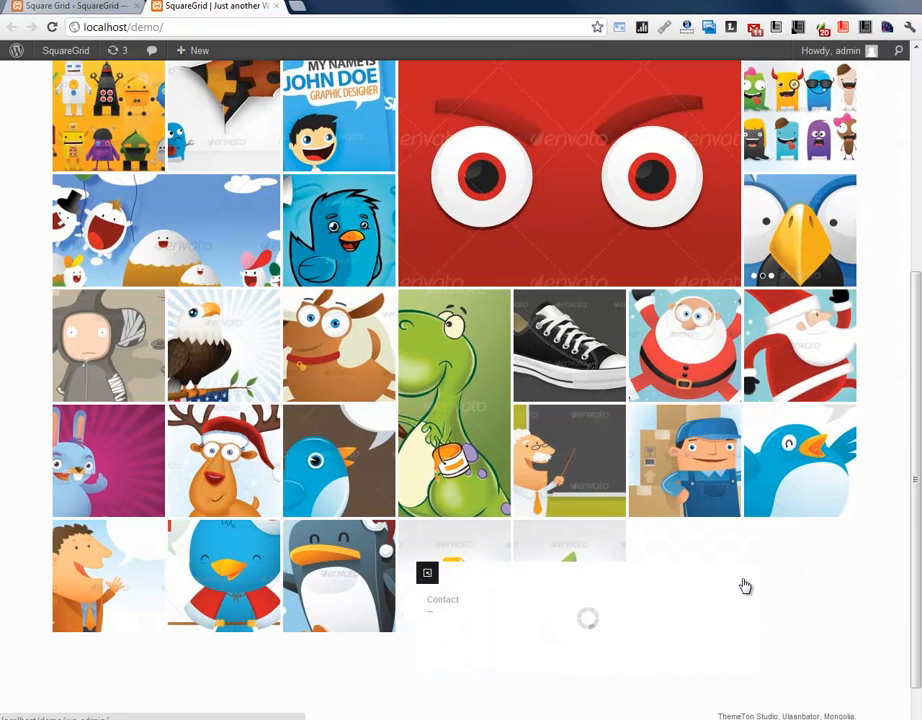
click(443, 599)
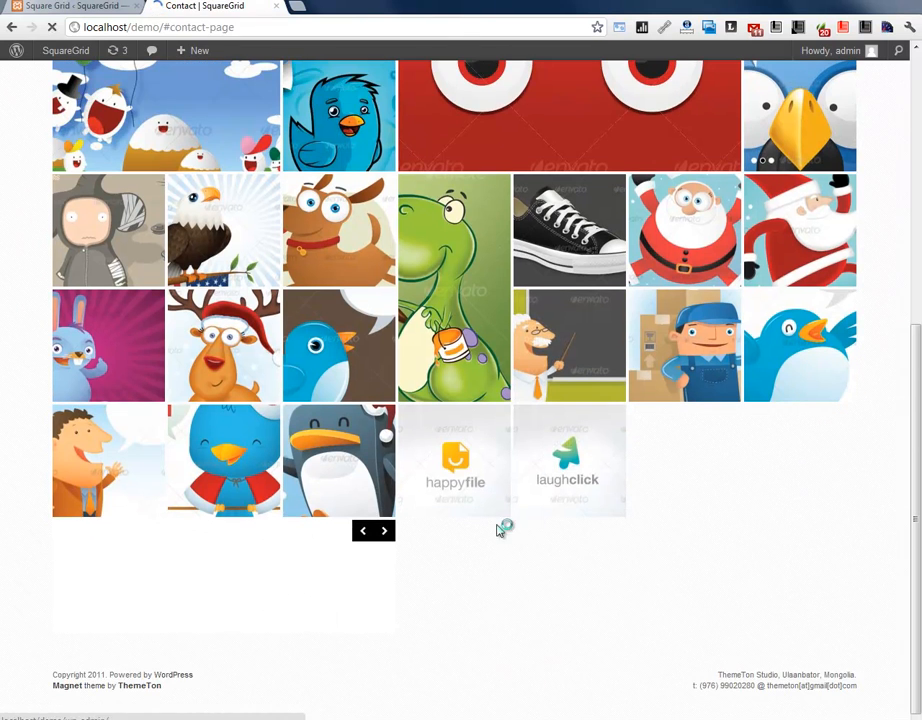
scroll(down, 3)
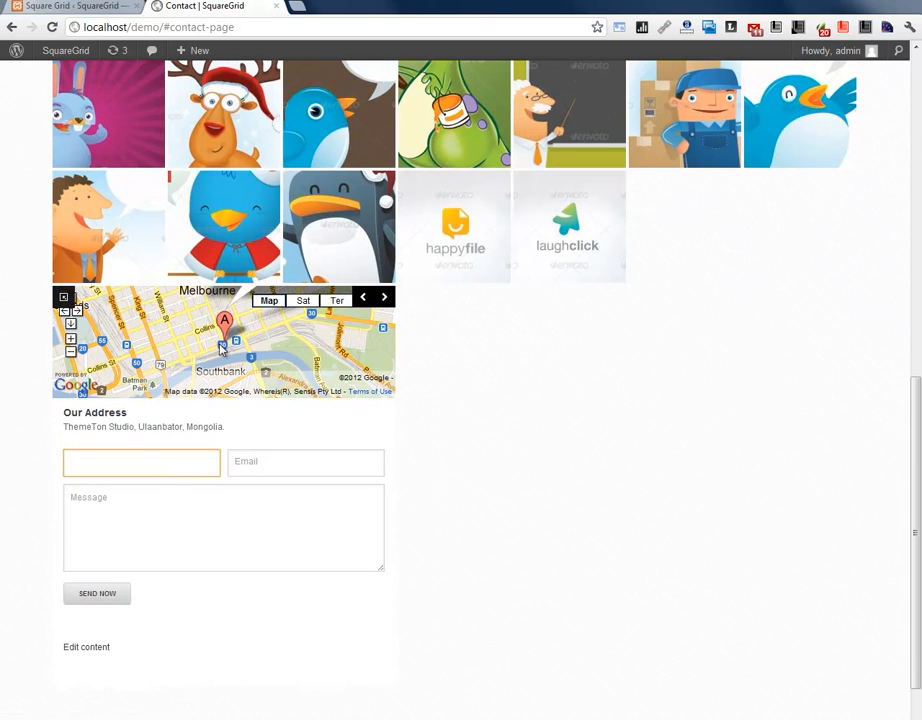
click(141, 462)
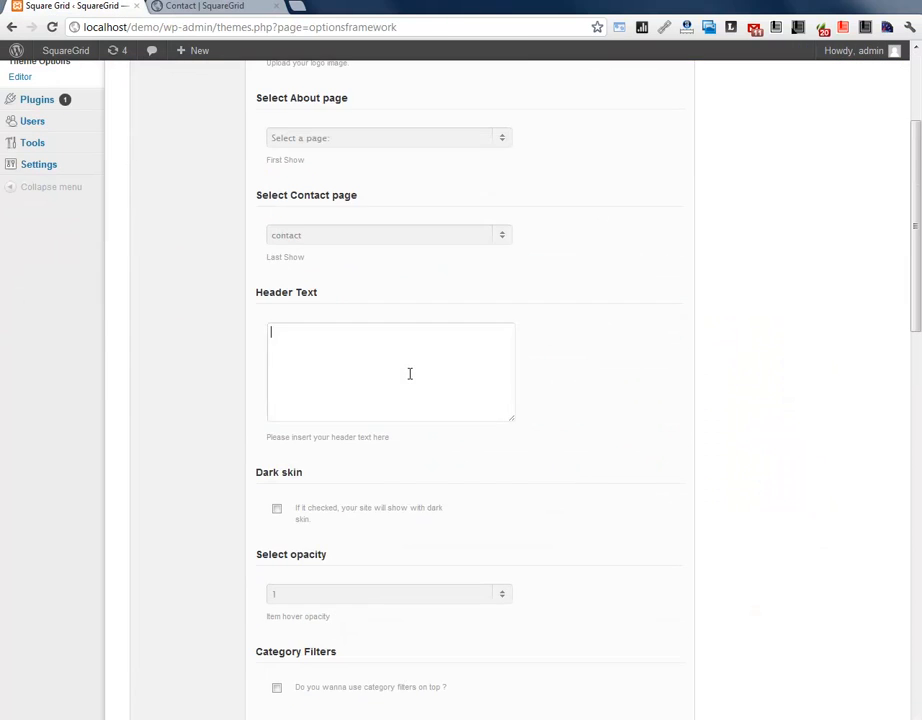
mouse_move(800, 110)
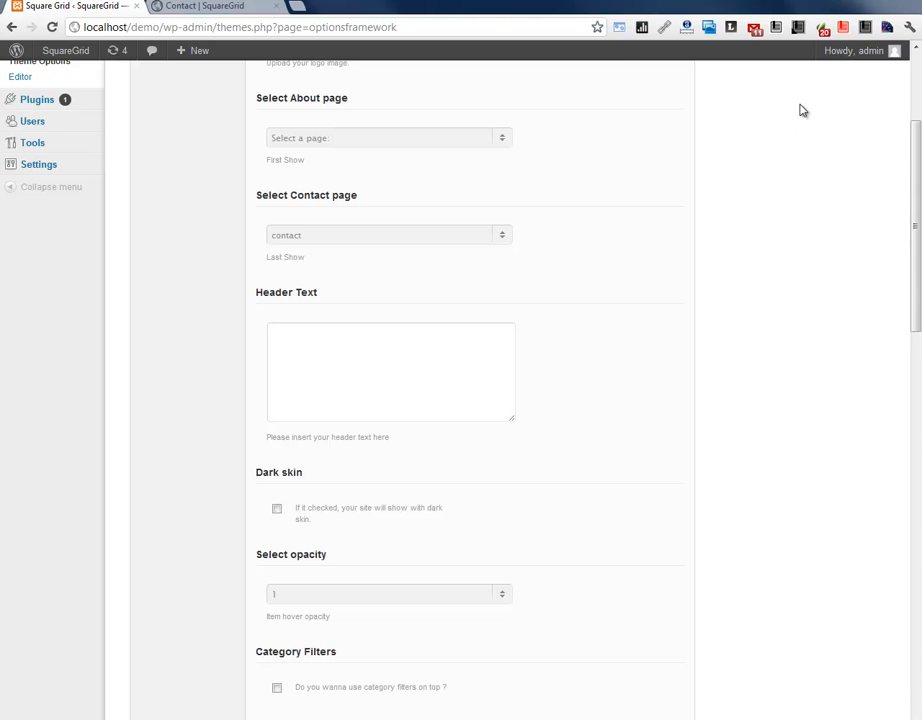
Step: Paste a lorem ipsum paragraph from the generator into the Header Text box
click(345, 7)
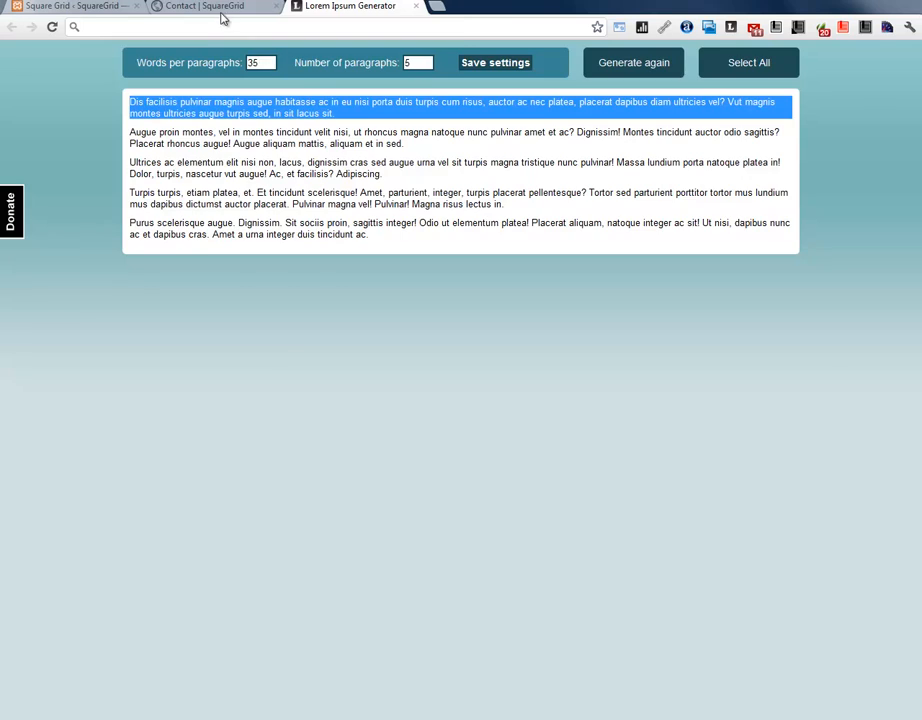
right_click(335, 385)
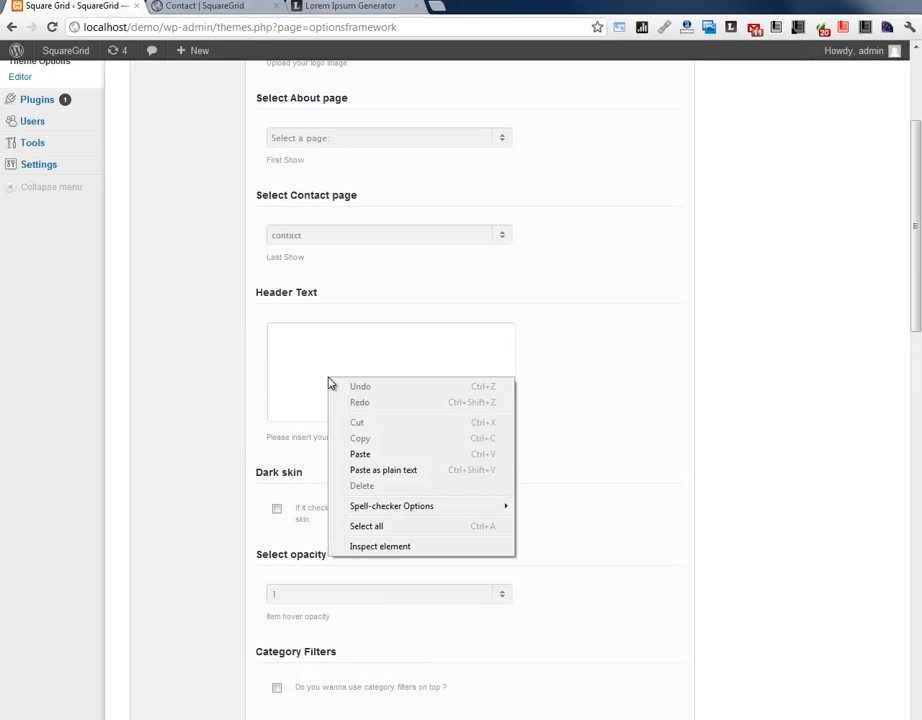
click(359, 454)
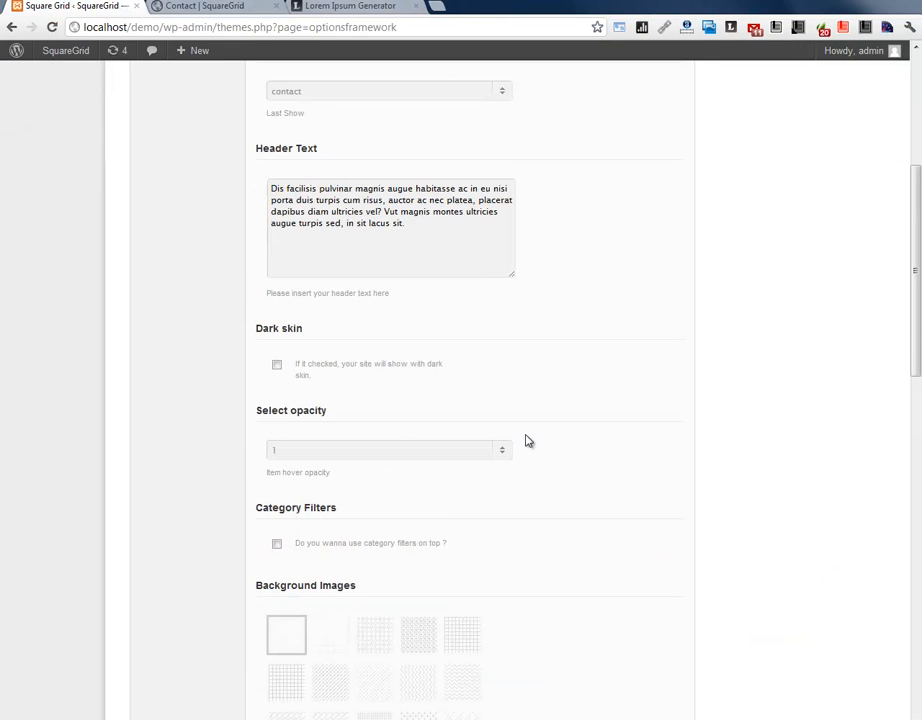
click(277, 364)
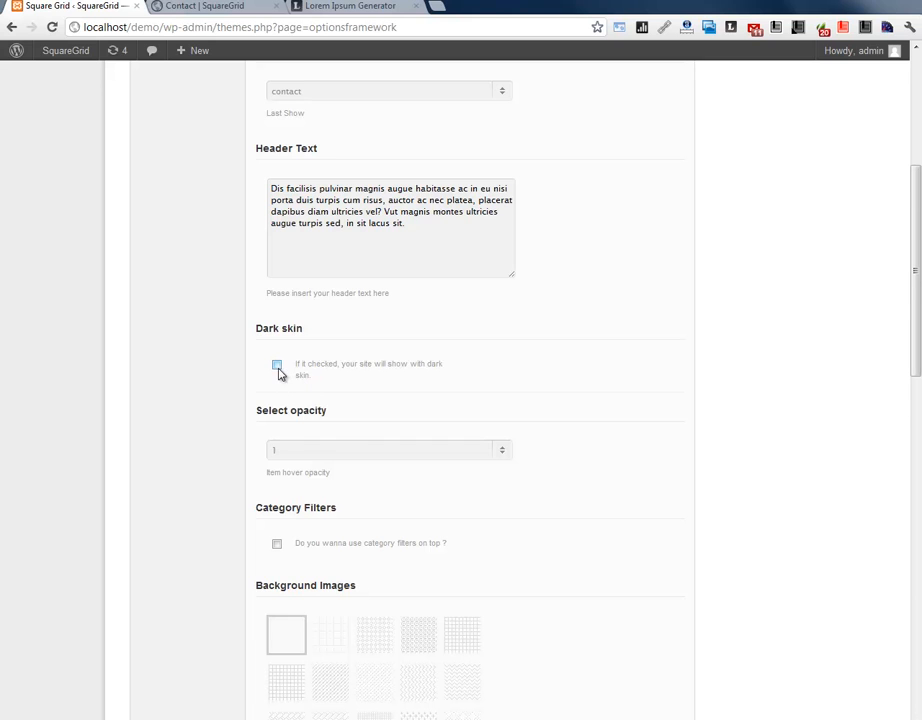
scroll(down, 3)
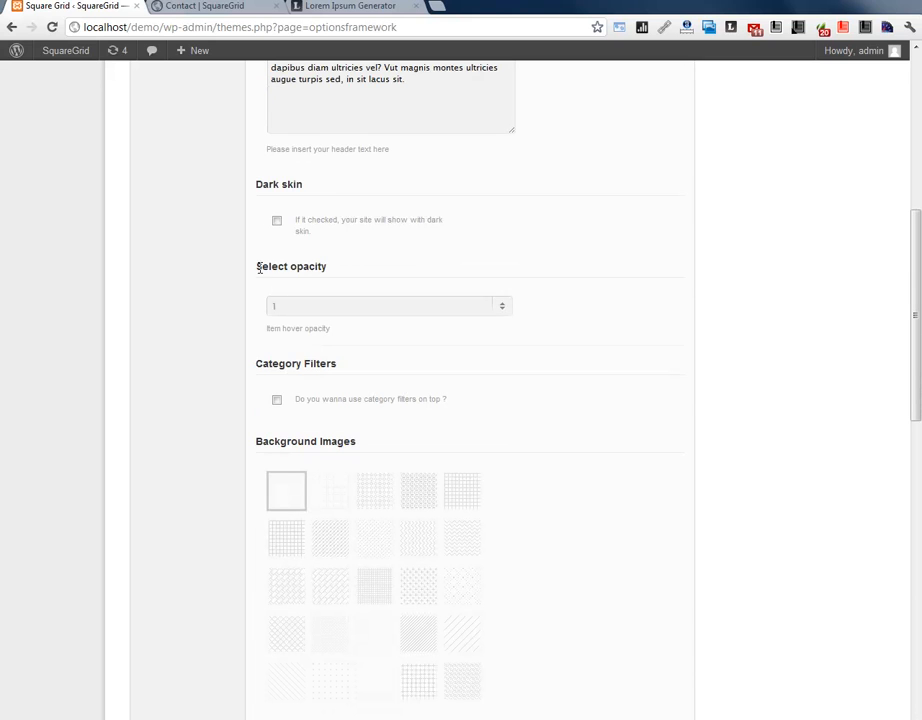
Step: Change the item hover opacity from 1 to 0.5, then settle on 0.8
click(388, 306)
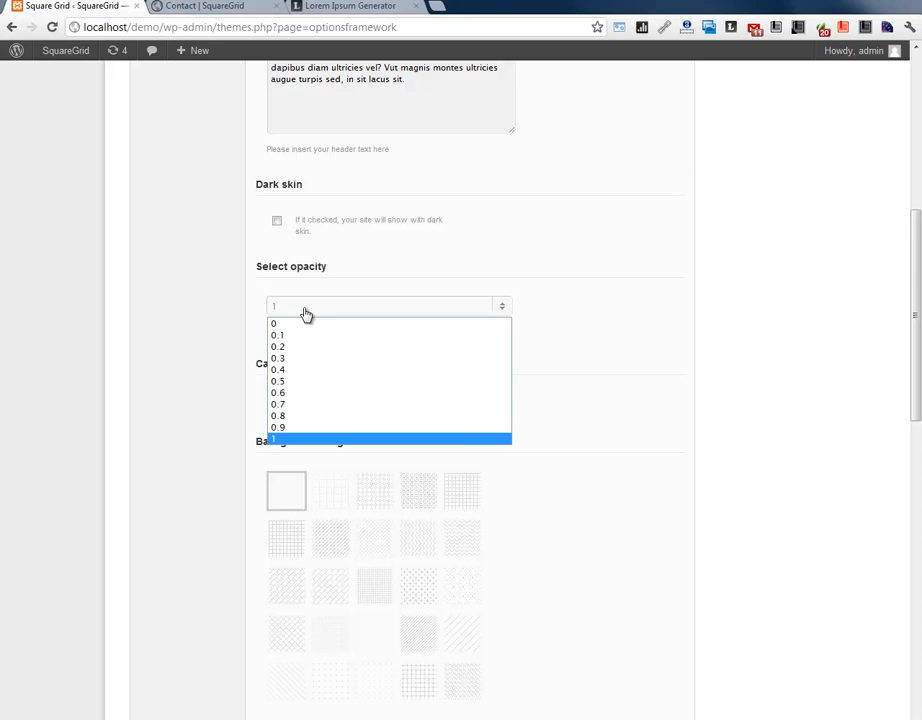
mouse_move(311, 381)
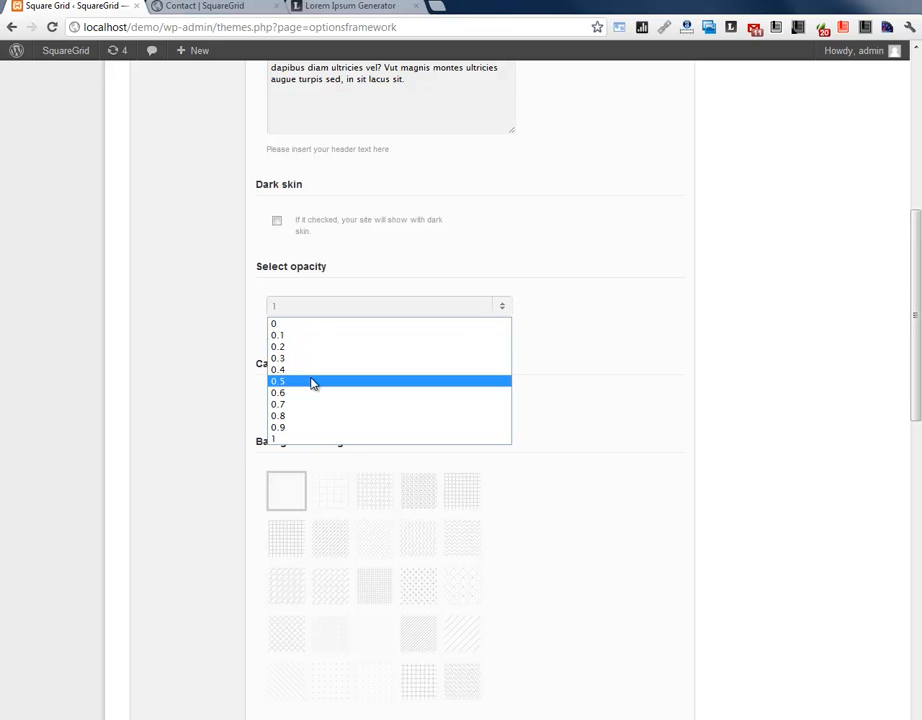
click(278, 404)
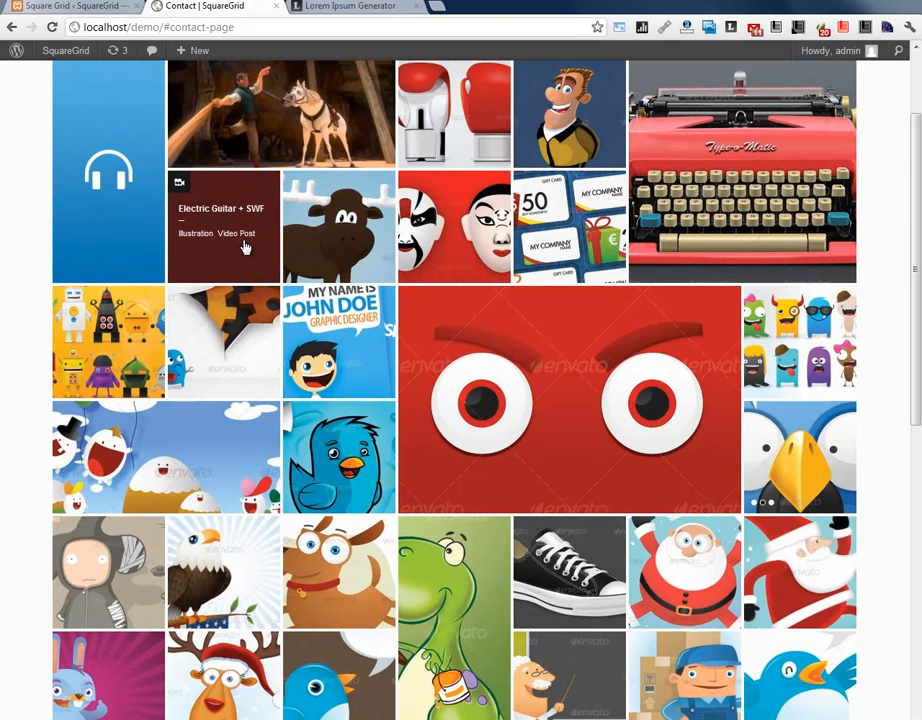
mouse_move(205, 240)
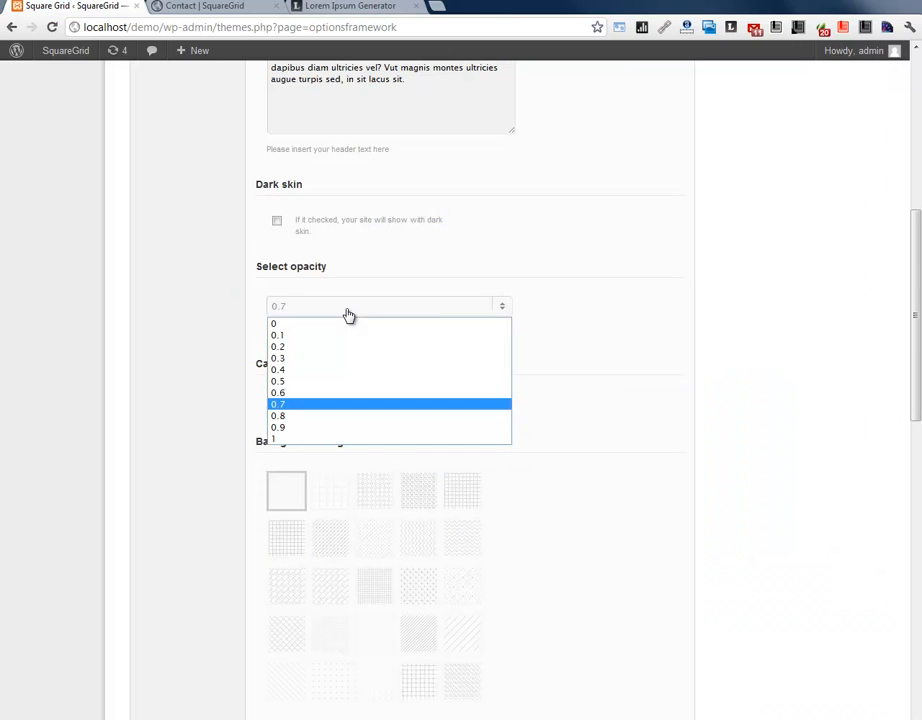
click(278, 415)
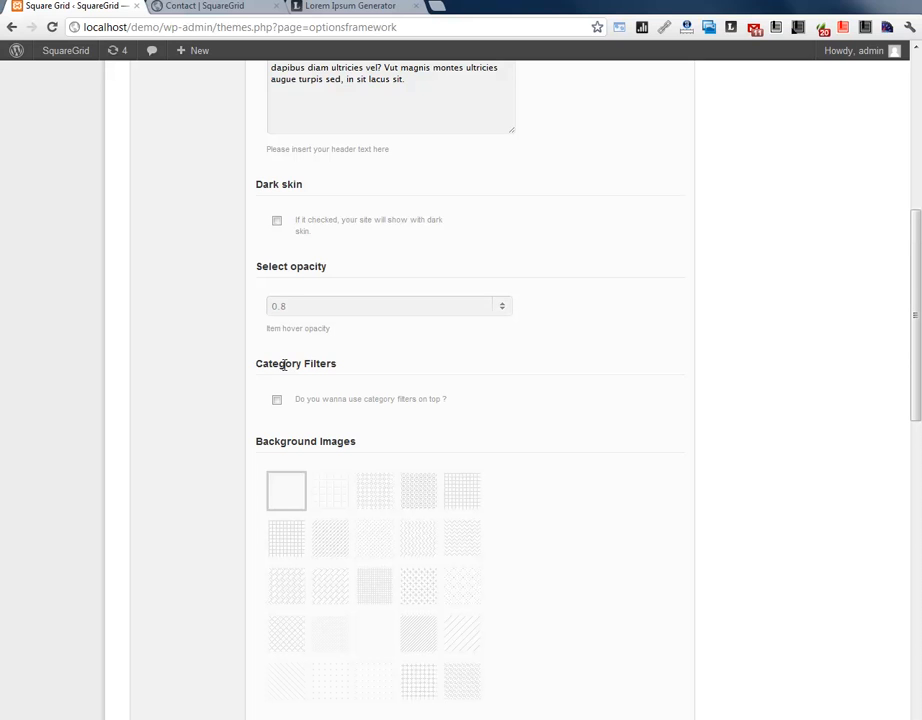
mouse_move(293, 361)
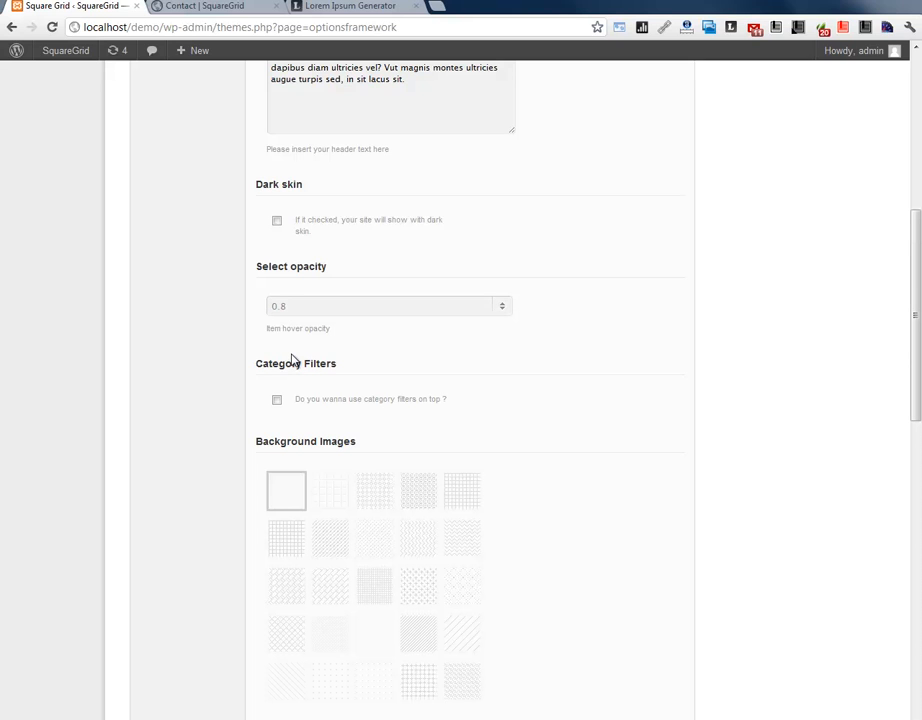
Step: Enable Category Filters and pick a subtle background pattern tile
scroll(down, 3)
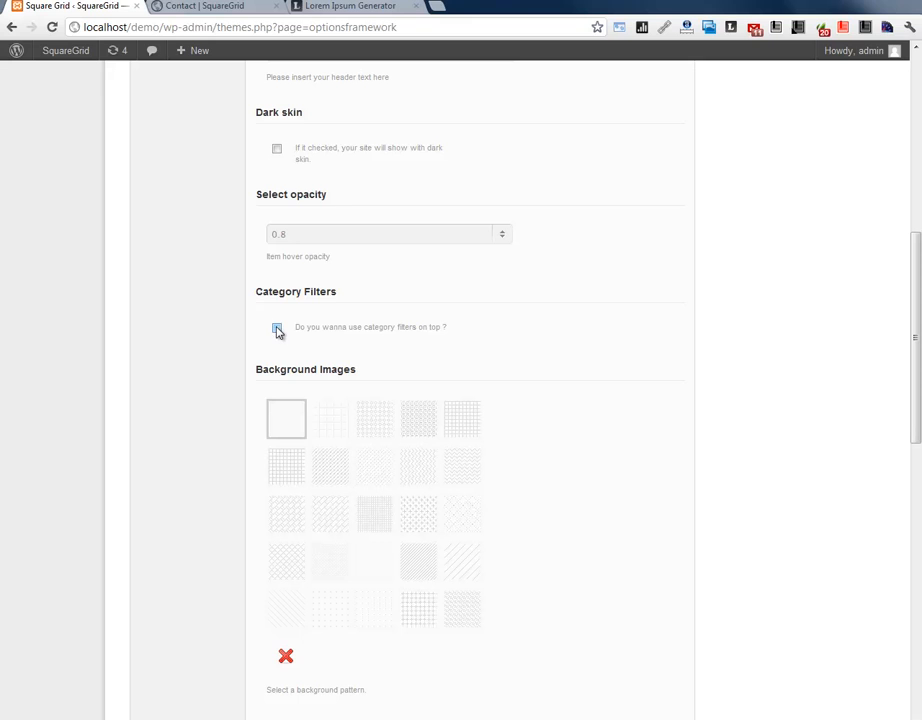
click(277, 327)
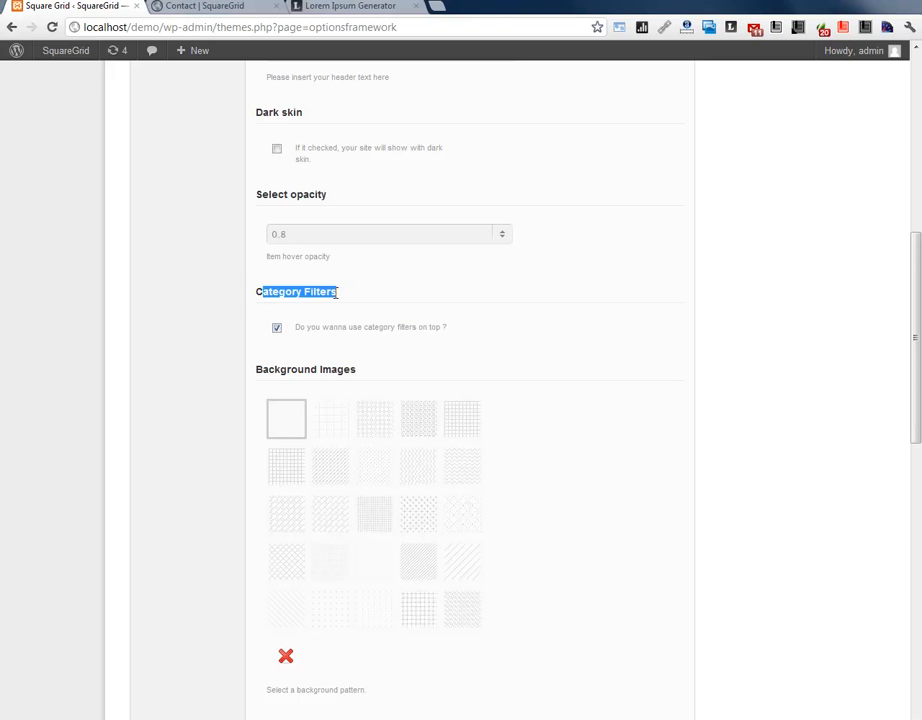
scroll(down, 3)
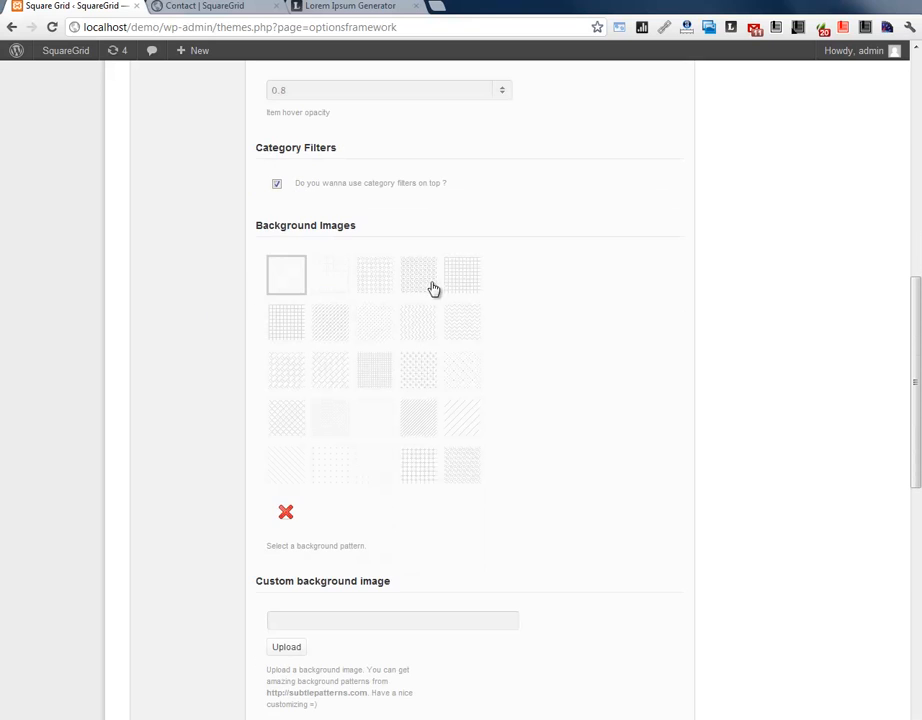
click(418, 322)
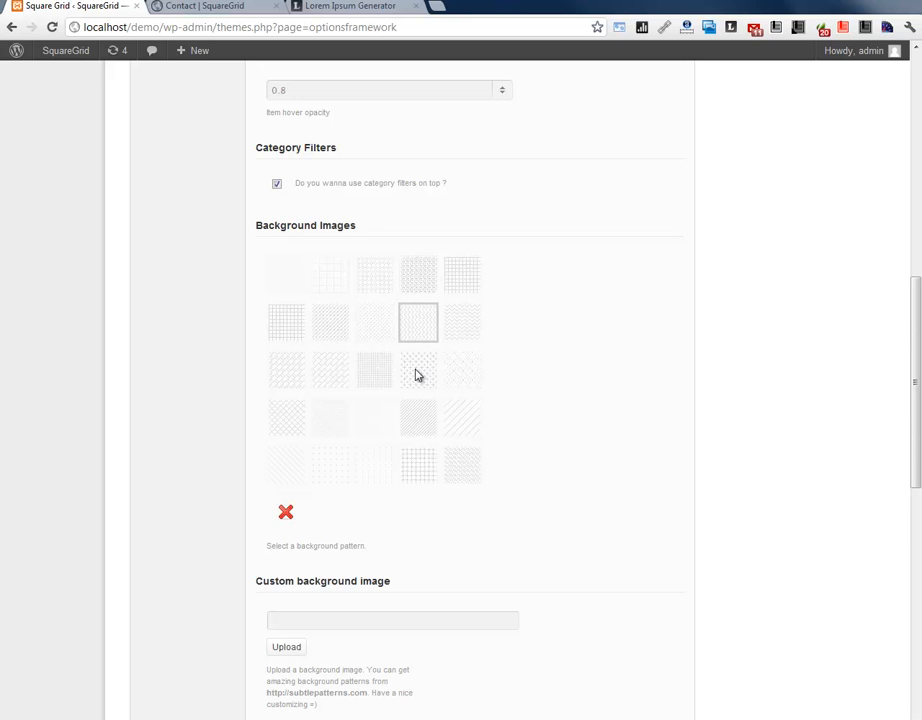
scroll(down, 3)
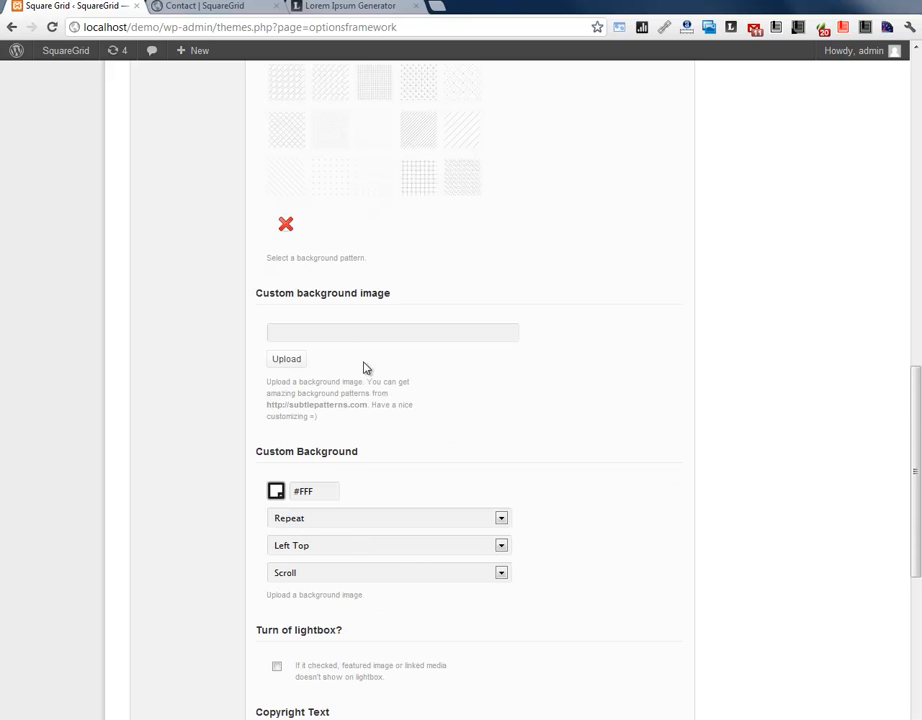
click(392, 332)
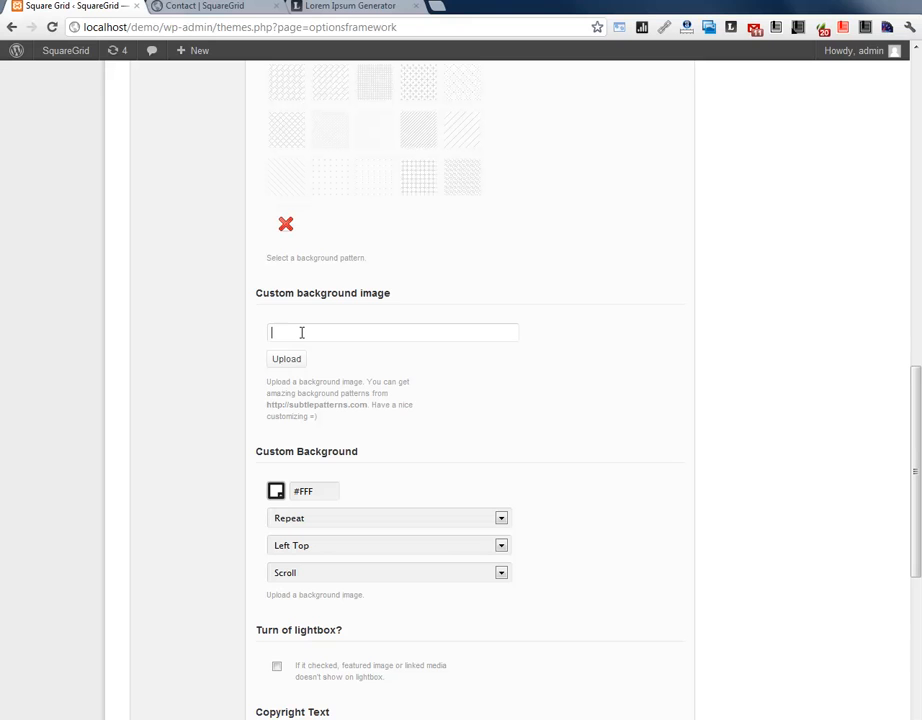
Step: Save all the theme option changes
scroll(down, 3)
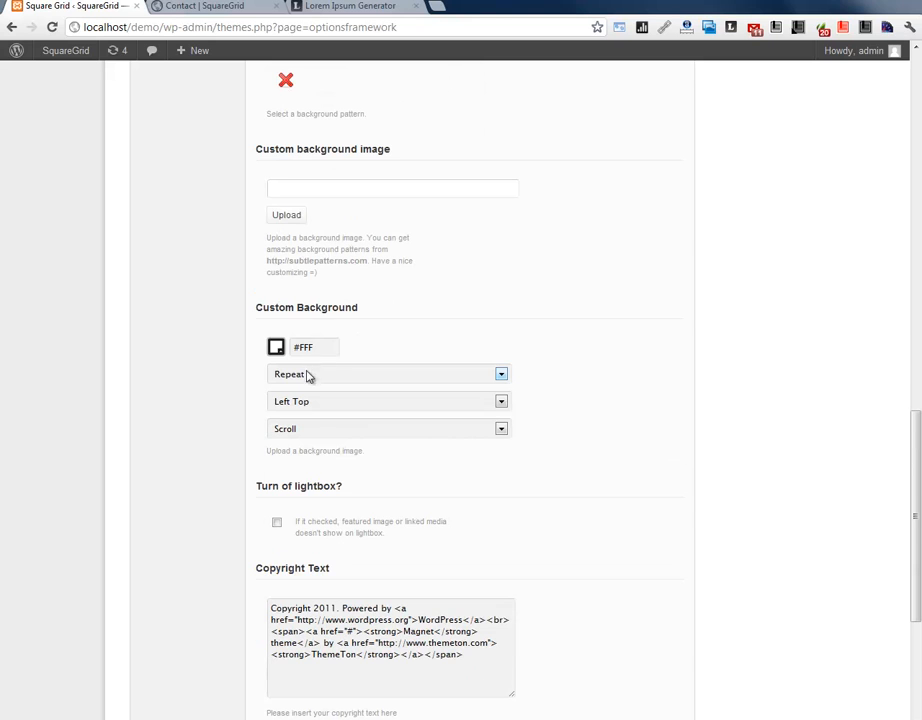
scroll(down, 3)
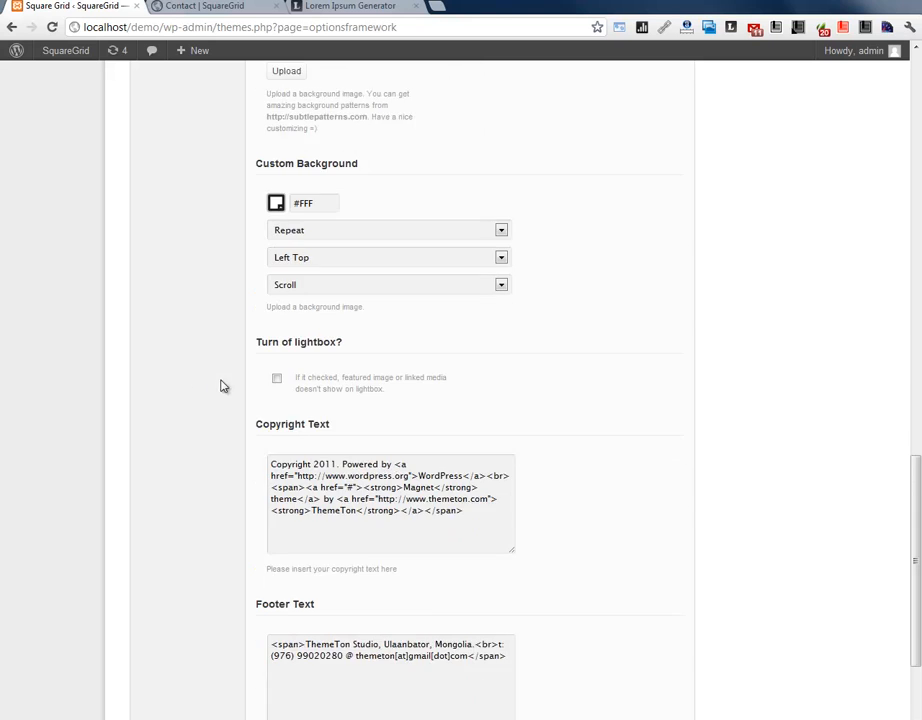
scroll(down, 3)
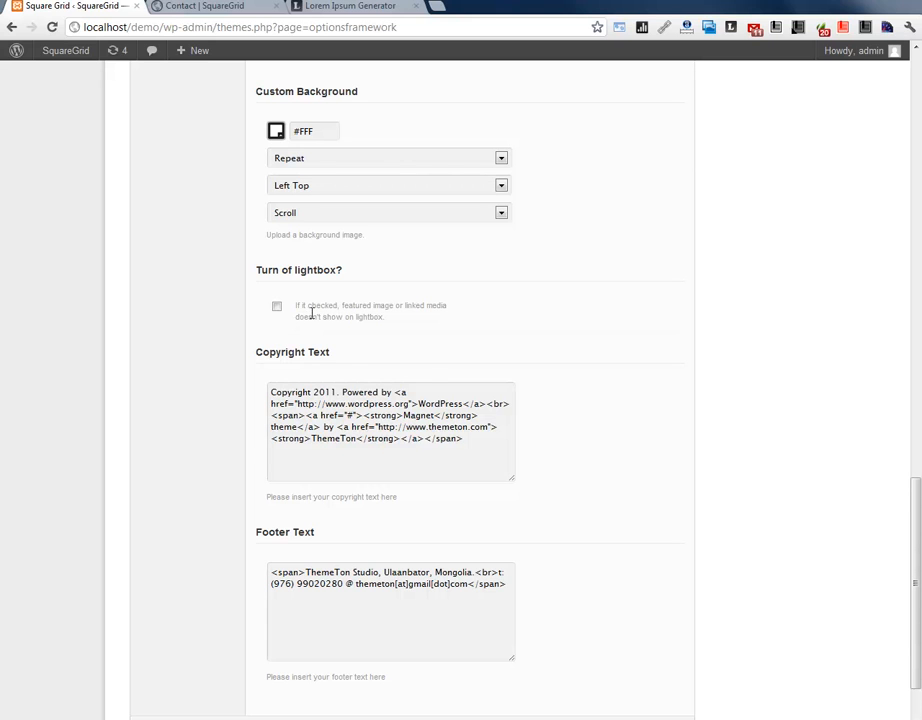
scroll(down, 3)
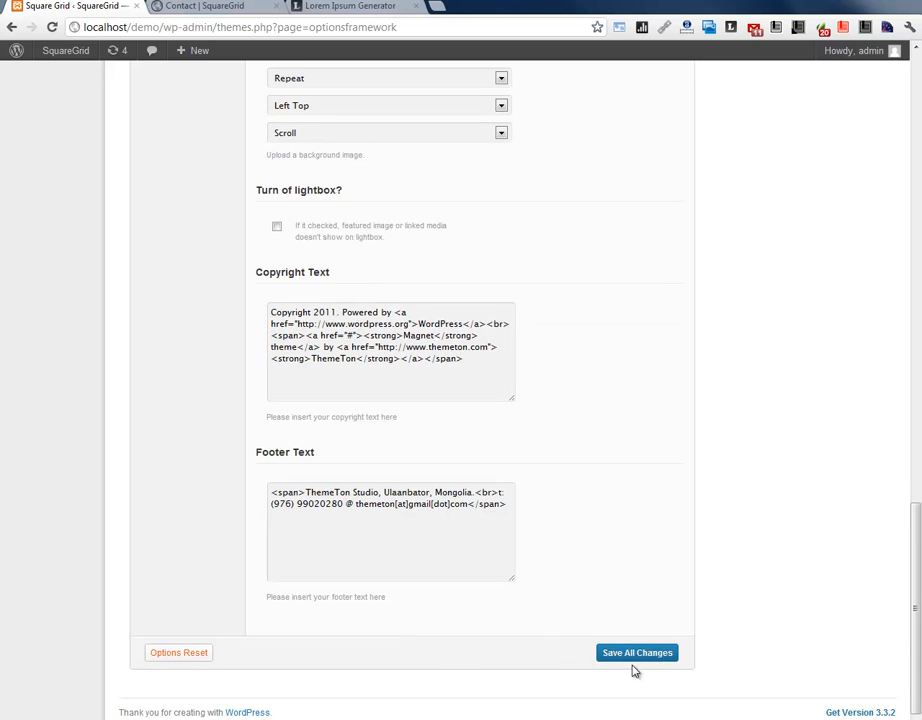
click(636, 652)
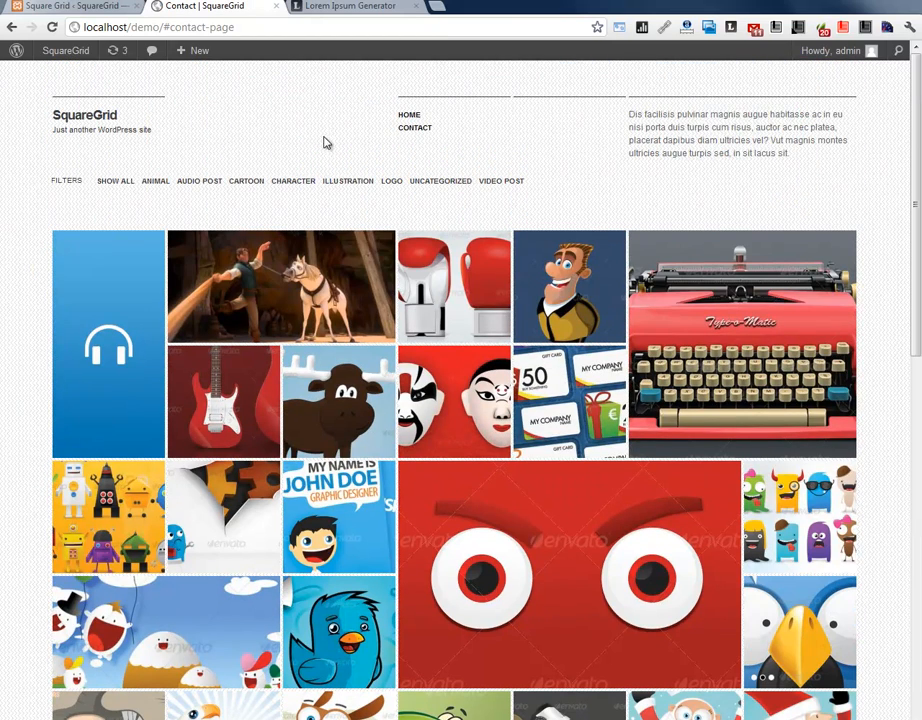
mouse_move(705, 155)
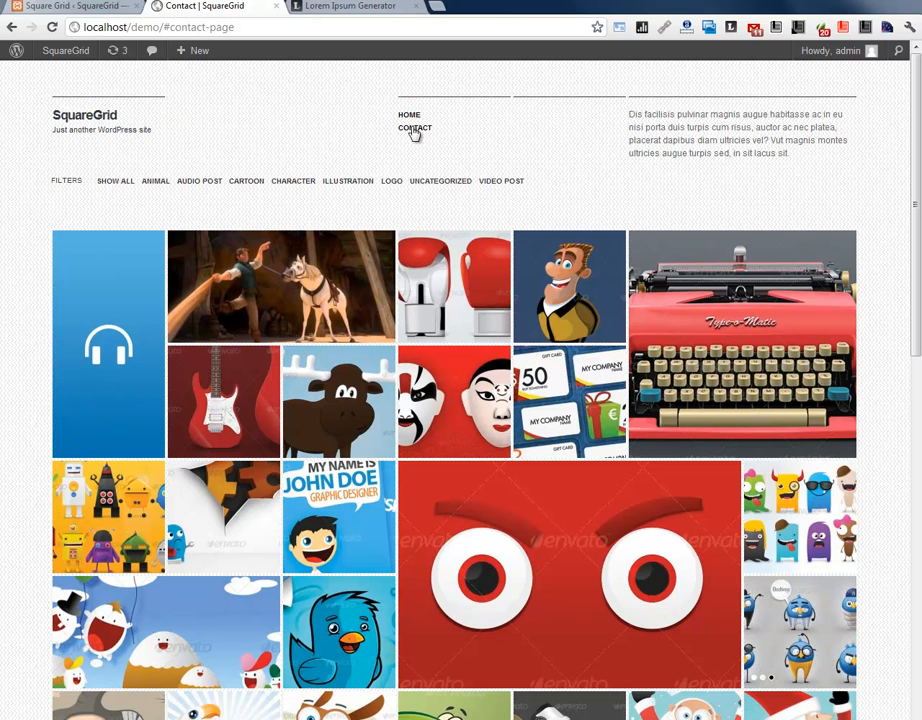
mouse_move(199, 181)
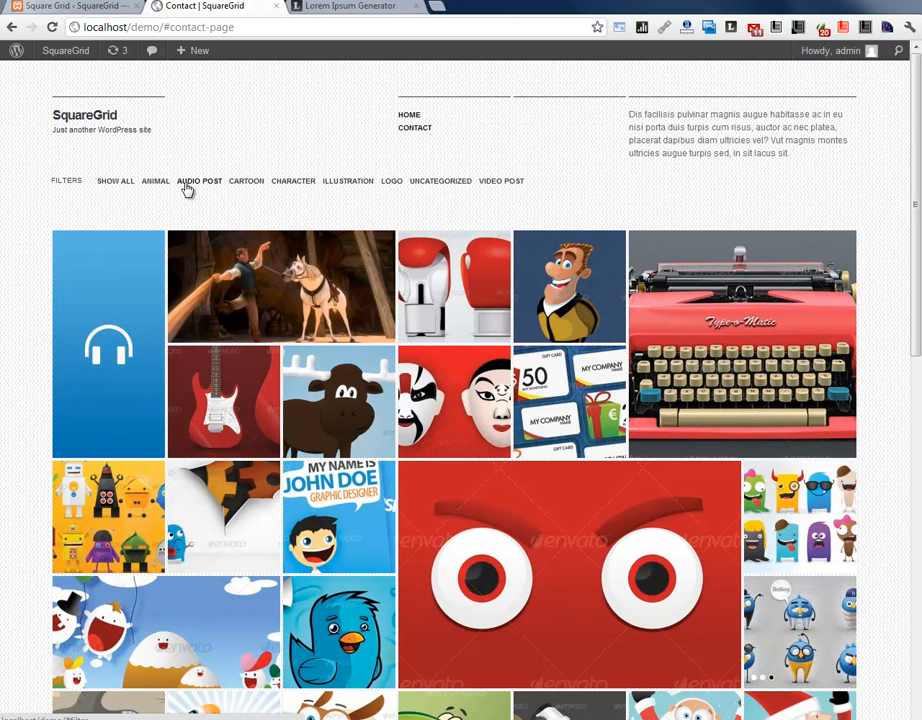
Step: Filter the front-page grid to the Cartoon category, then show all items again
click(242, 181)
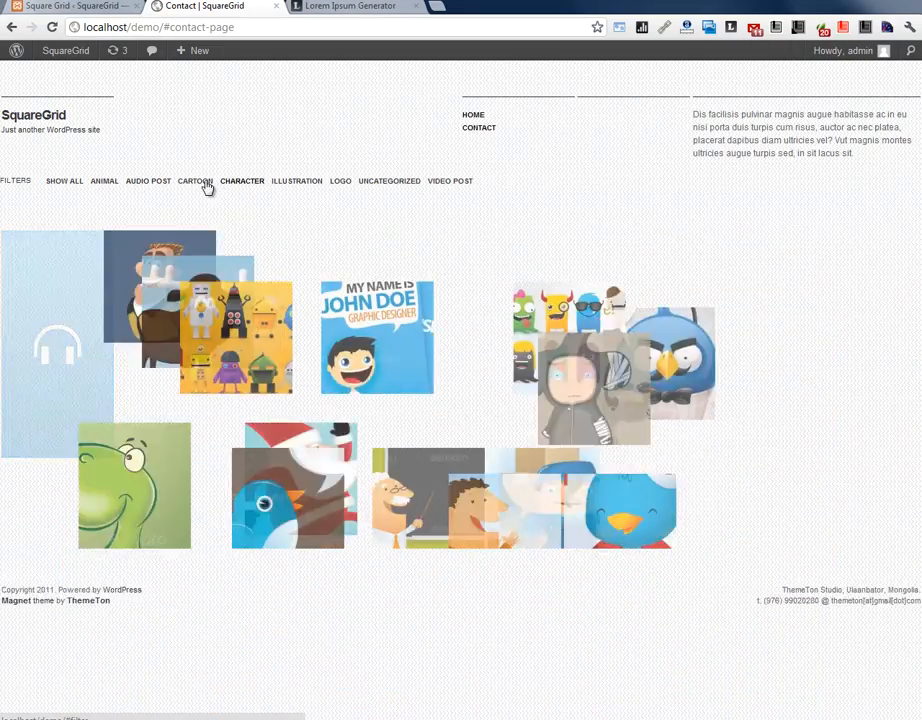
click(115, 181)
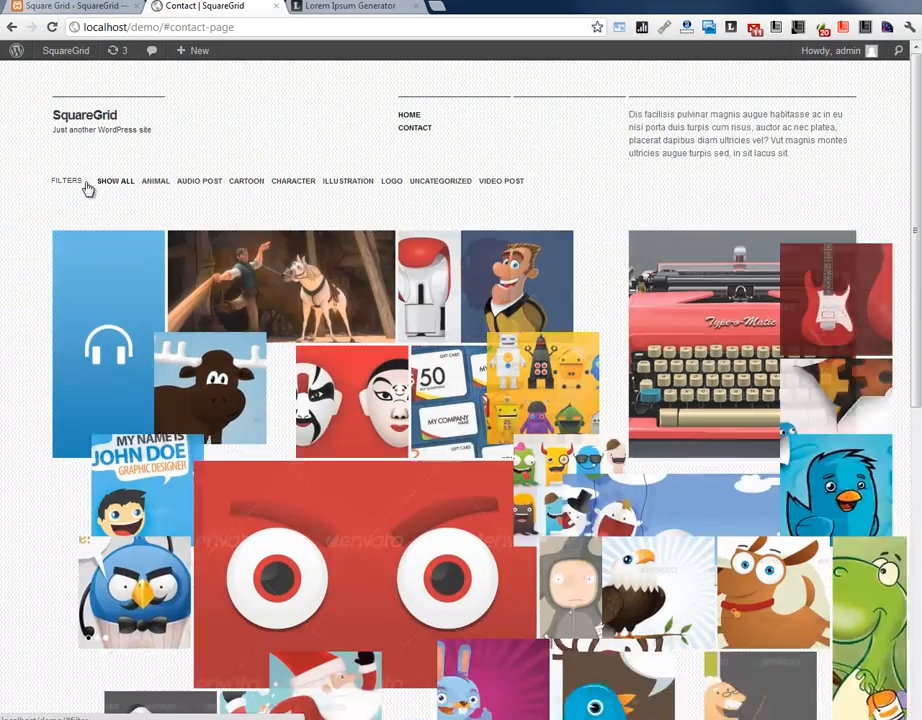
scroll(down, 3)
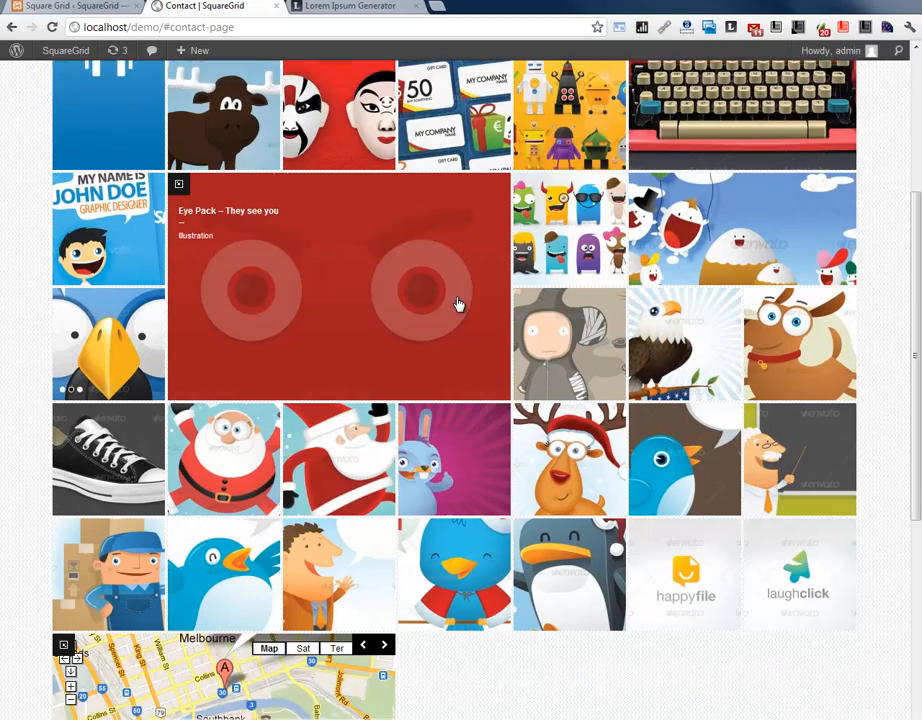
scroll(up, 3)
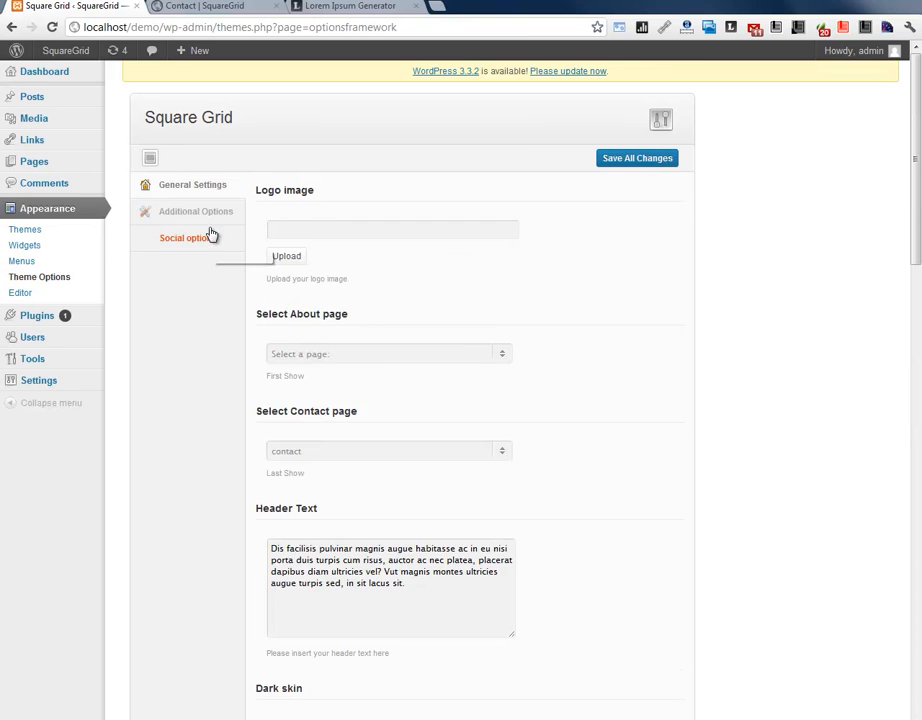
Step: Review the Additional Options (analytics, meta tags) and focus the empty Custom CSS box
click(196, 211)
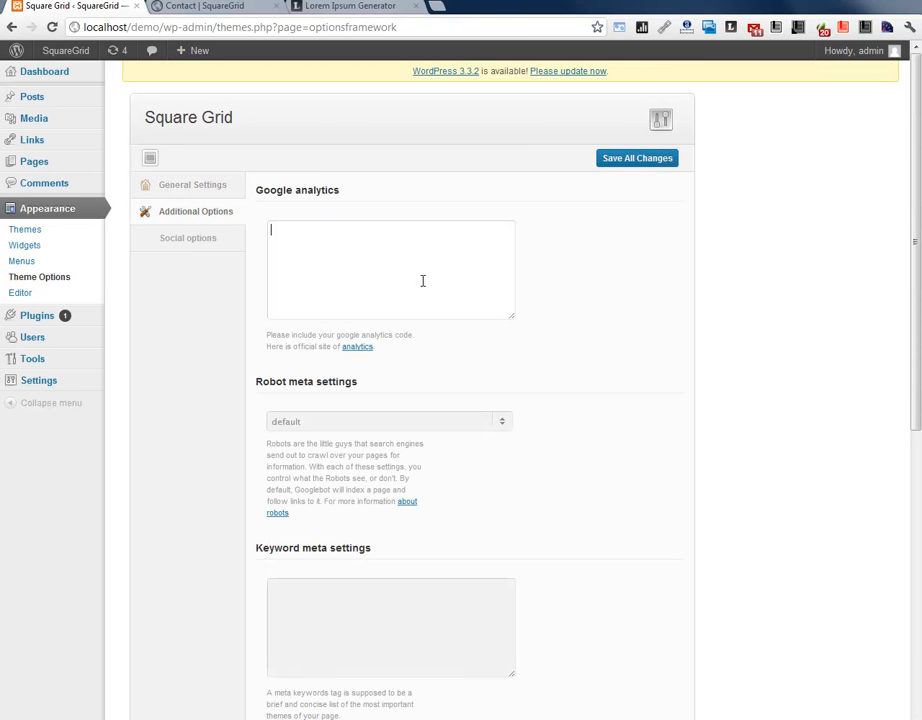
scroll(down, 3)
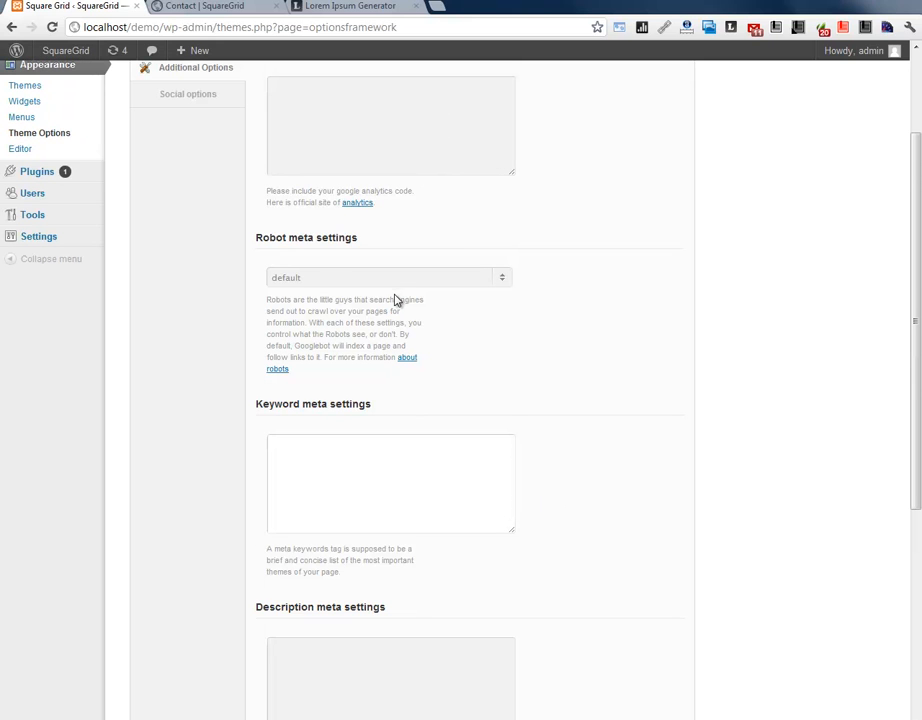
click(388, 277)
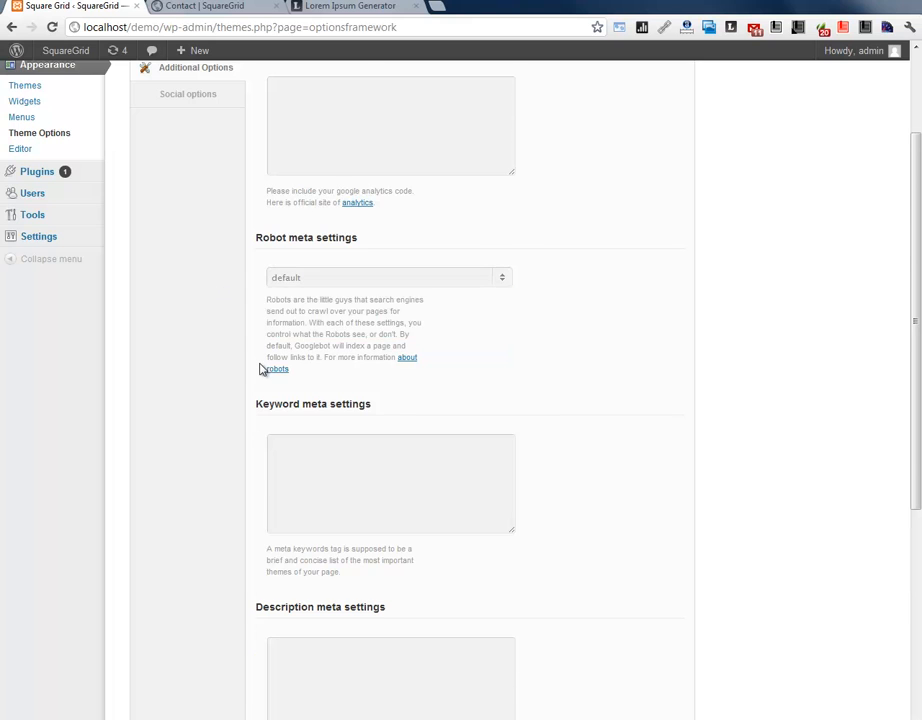
scroll(down, 3)
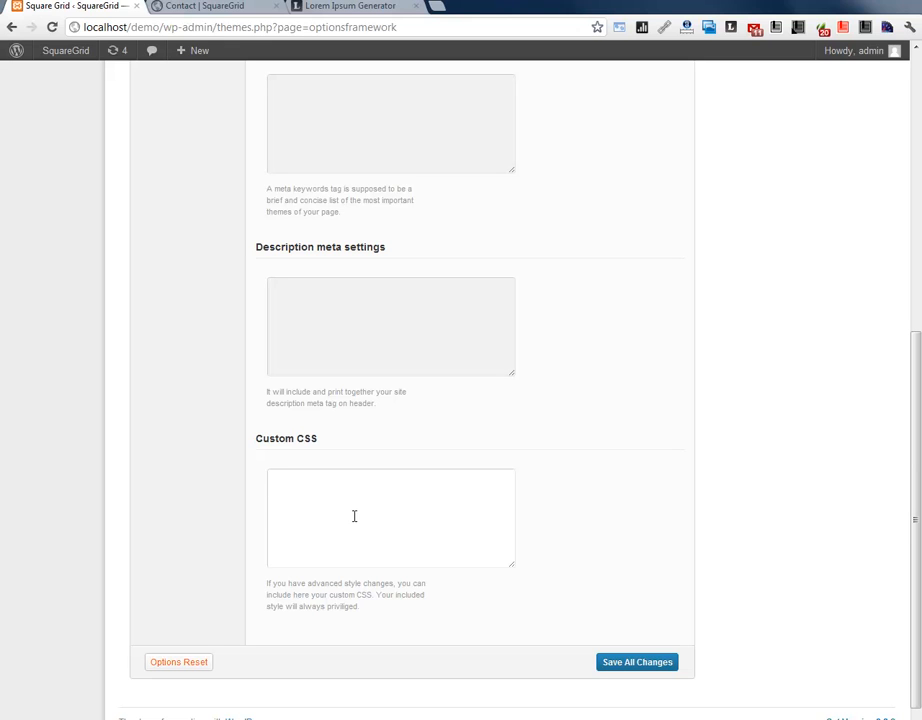
mouse_move(346, 502)
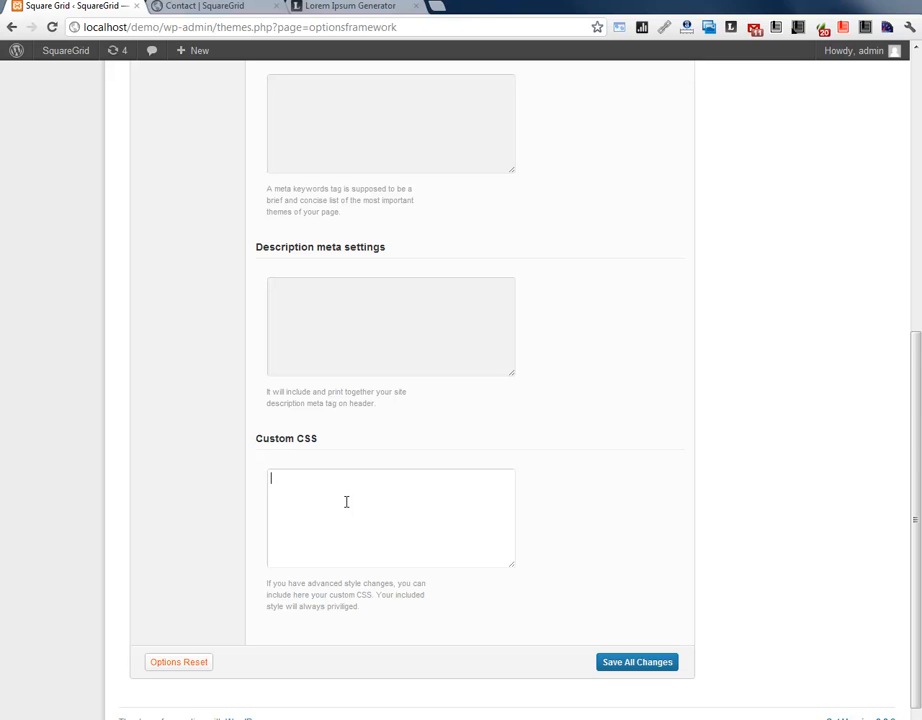
click(188, 238)
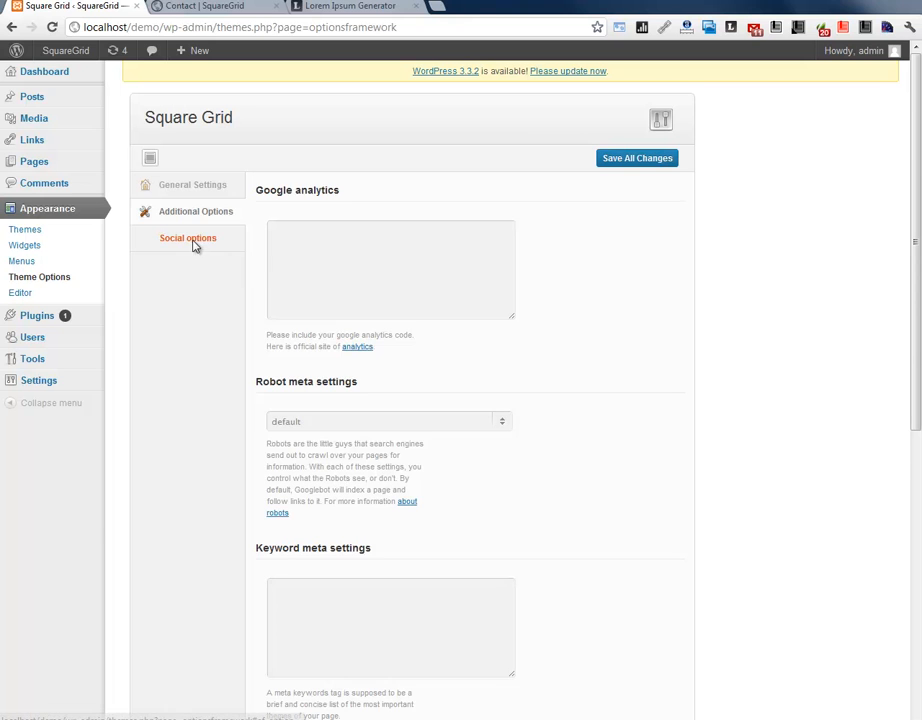
Step: In Social options, add Facebook and Twitter social links, each with a '#' placeholder link
click(188, 238)
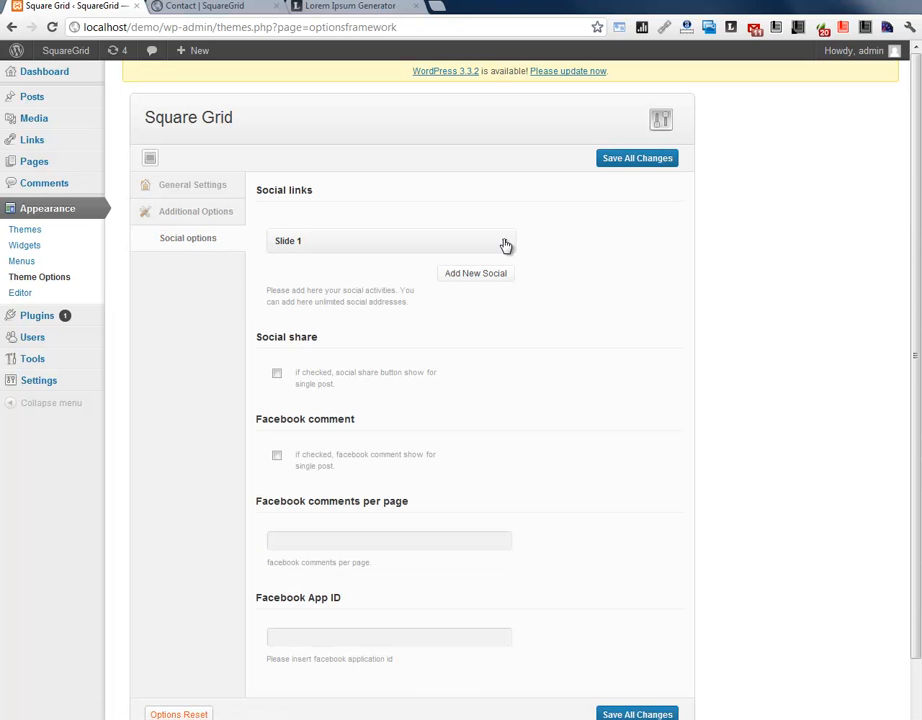
click(390, 240)
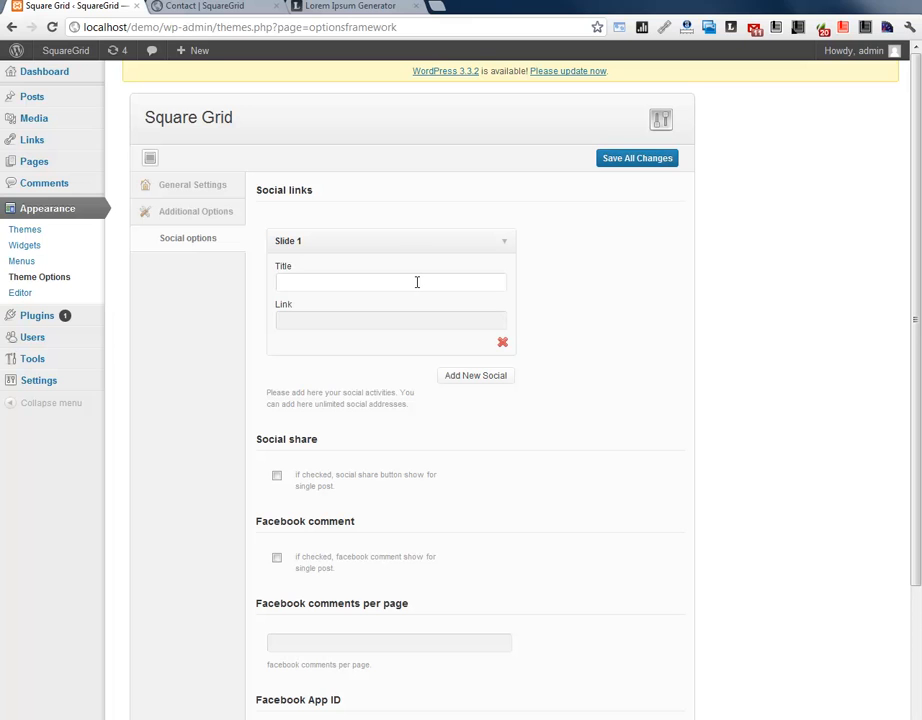
text(f)
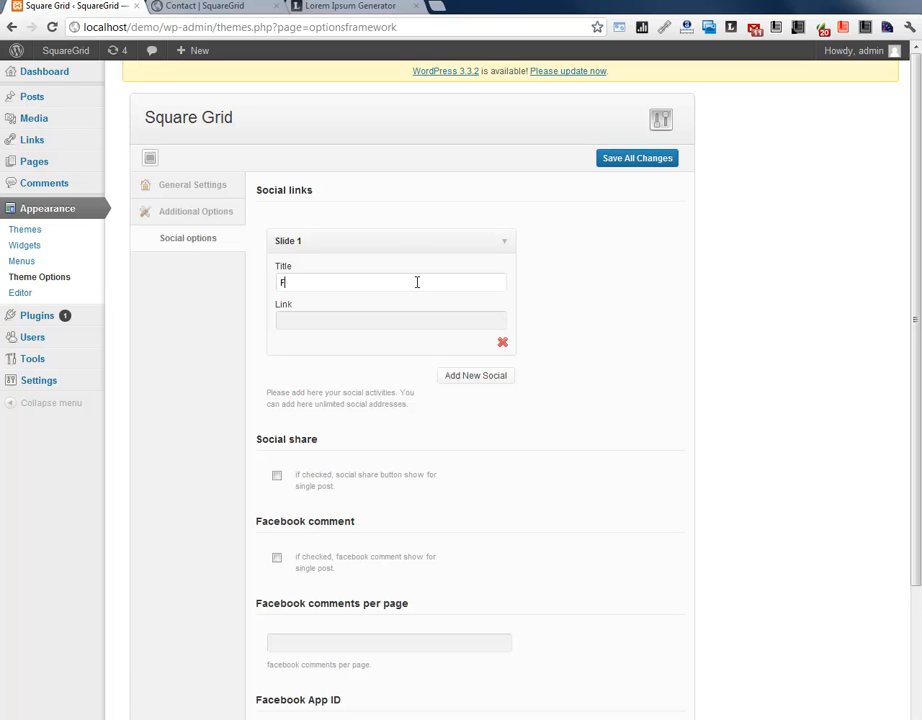
text(Facebook)
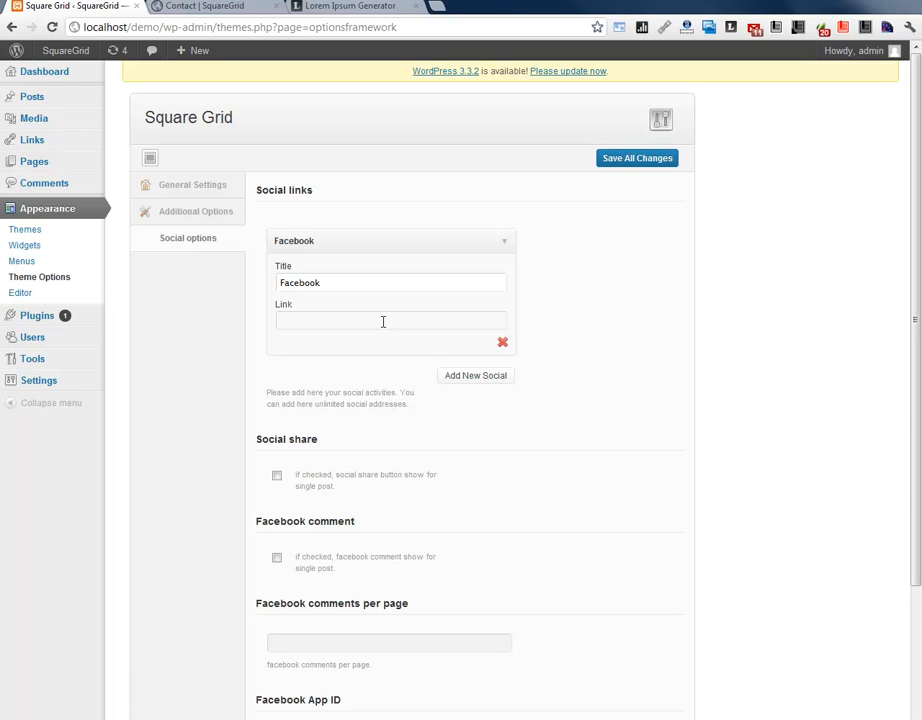
click(475, 375)
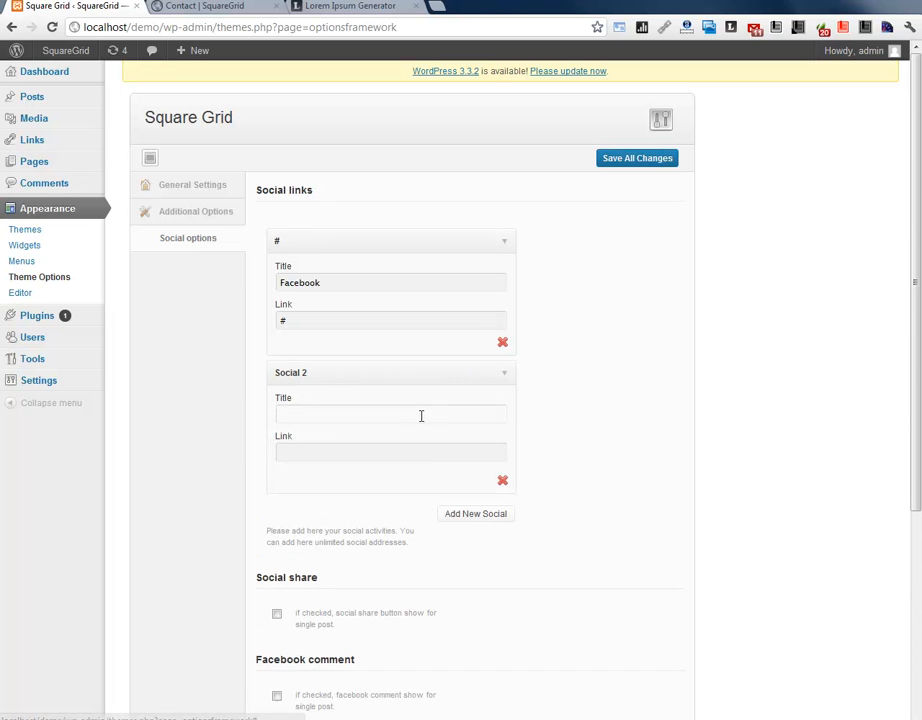
text(Twitter)
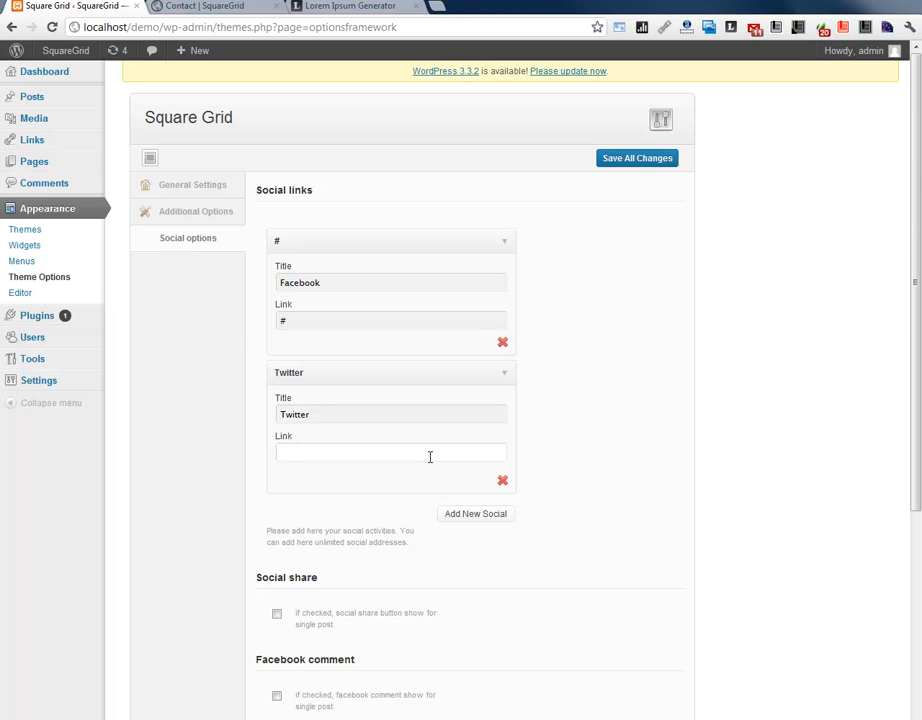
scroll(down, 3)
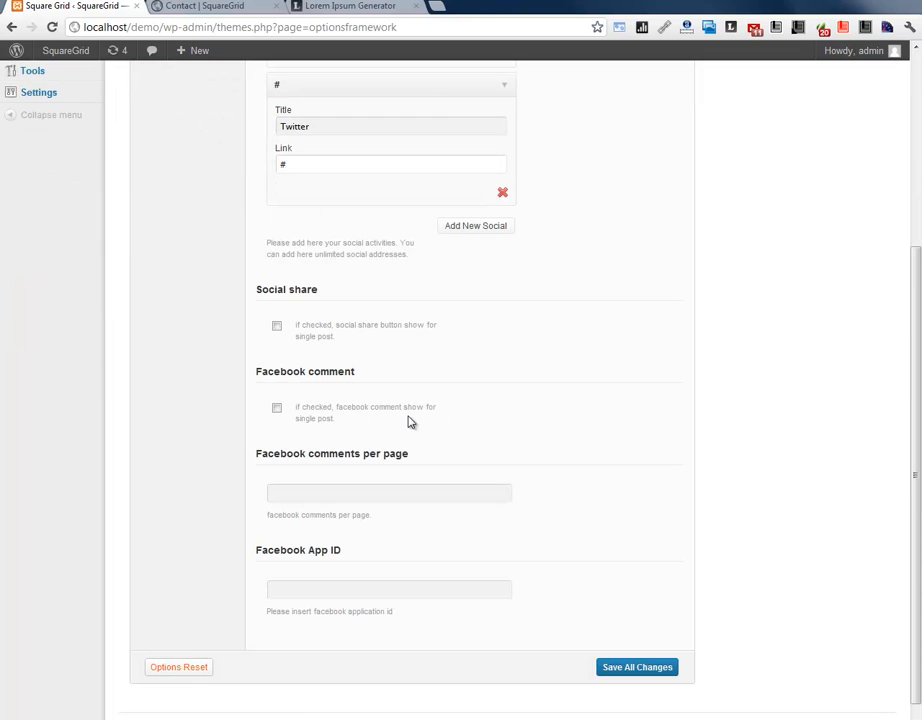
click(277, 326)
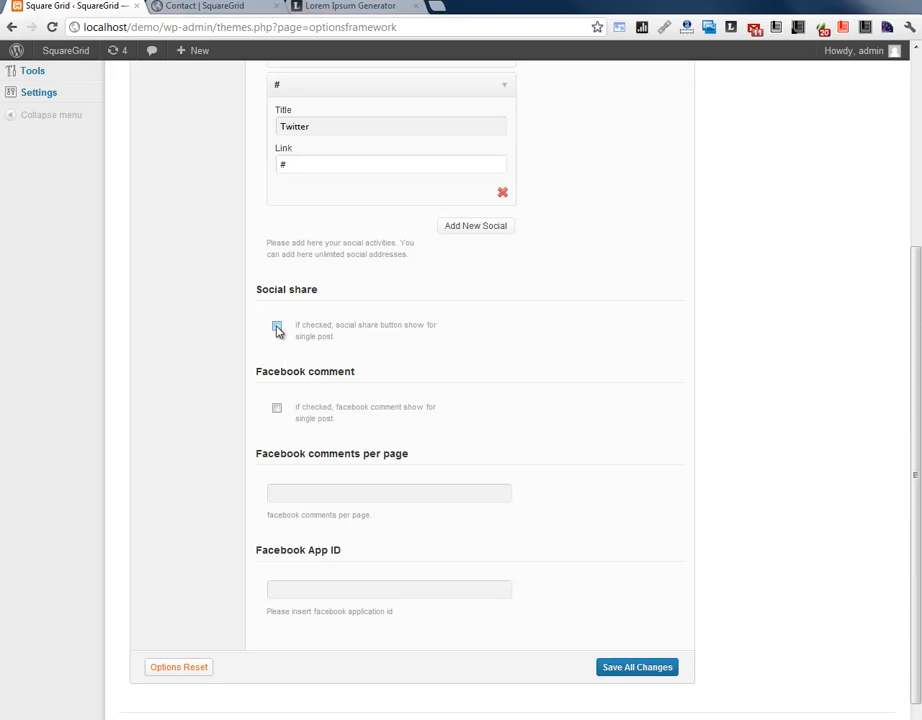
click(390, 164)
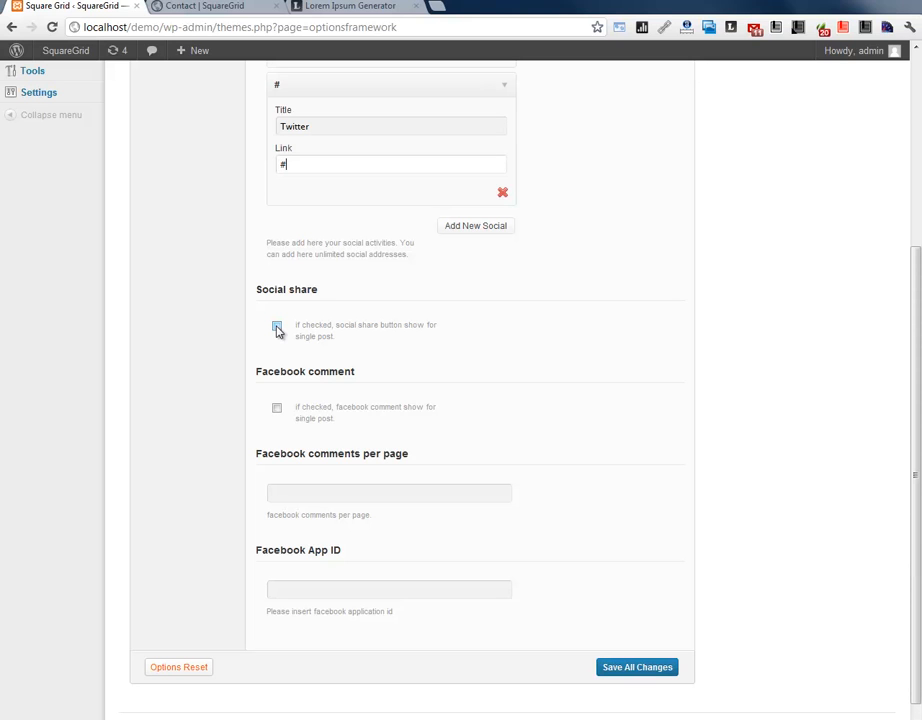
Step: Turn on social share buttons for single posts
click(277, 329)
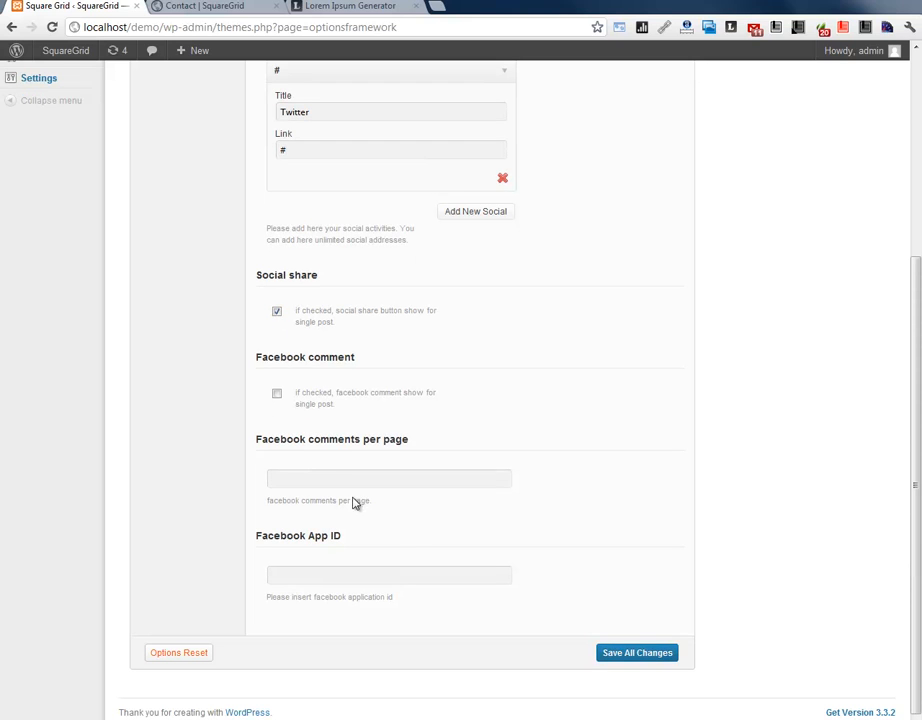
Step: Save the social settings and confirm Facebook and Twitter links appear in the front-page header
click(637, 652)
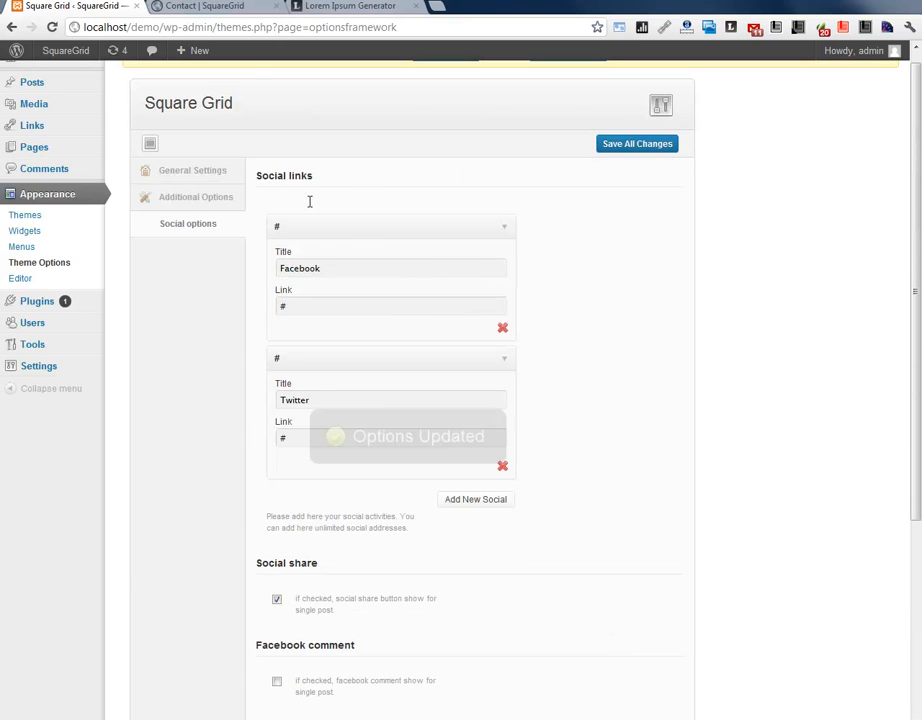
click(212, 6)
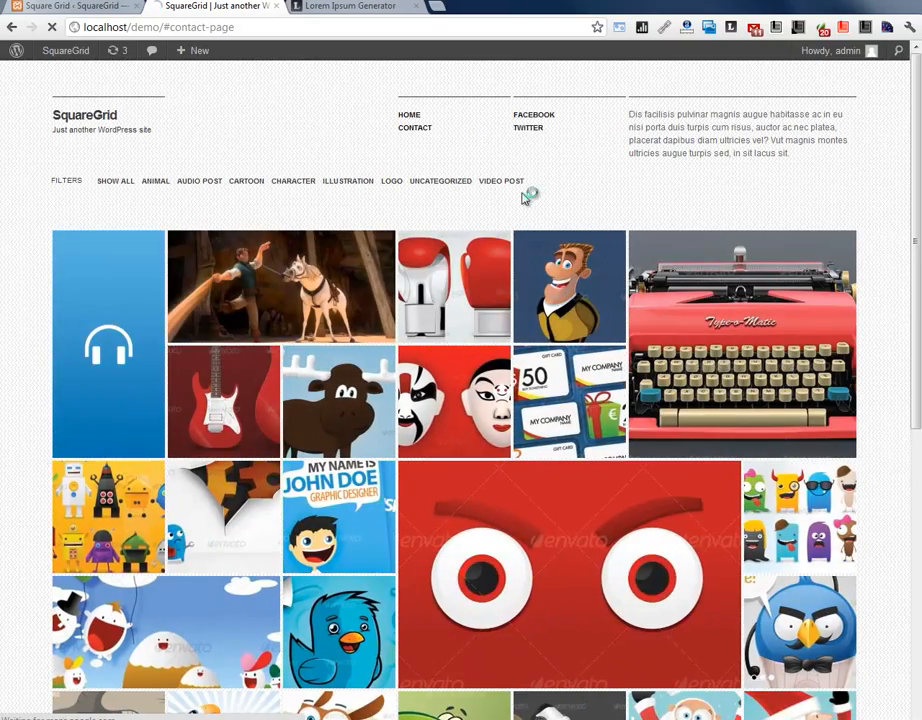
scroll(down, 3)
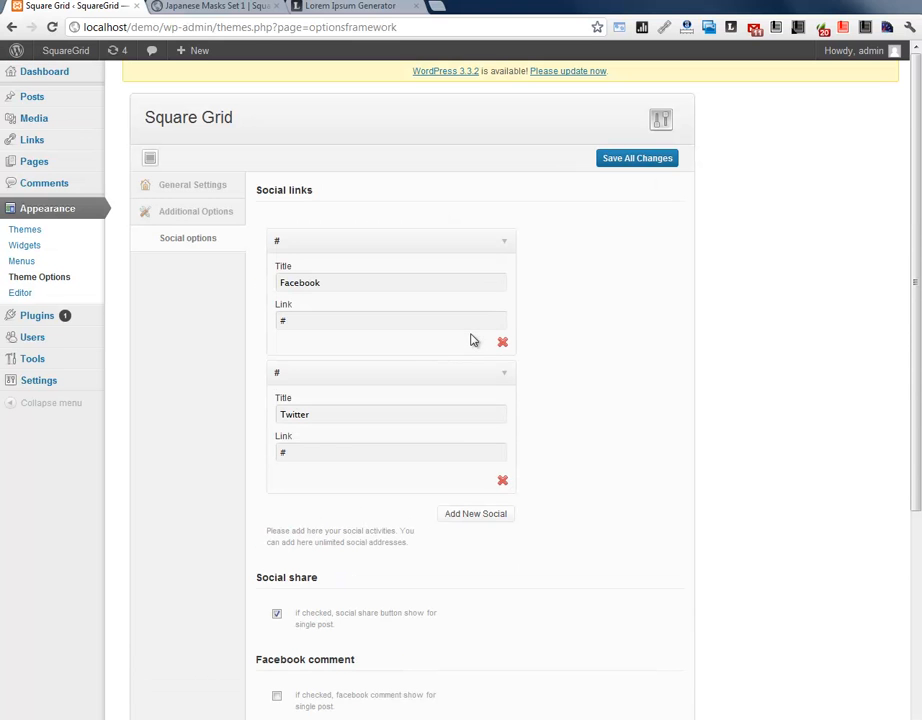
mouse_move(192, 185)
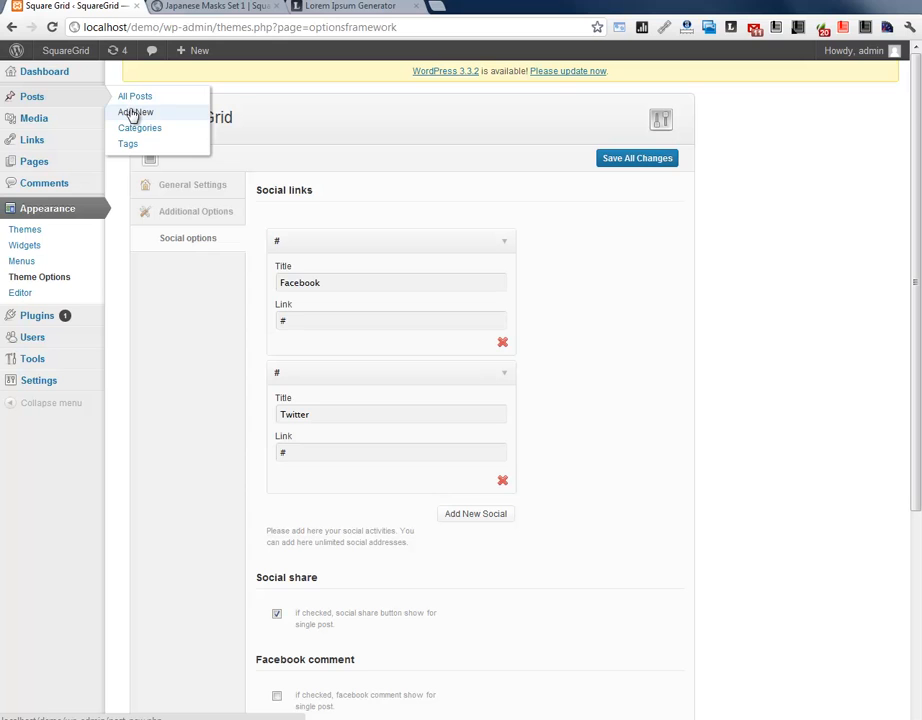
Step: Start a new post and give it the title 'My latest post'
click(135, 112)
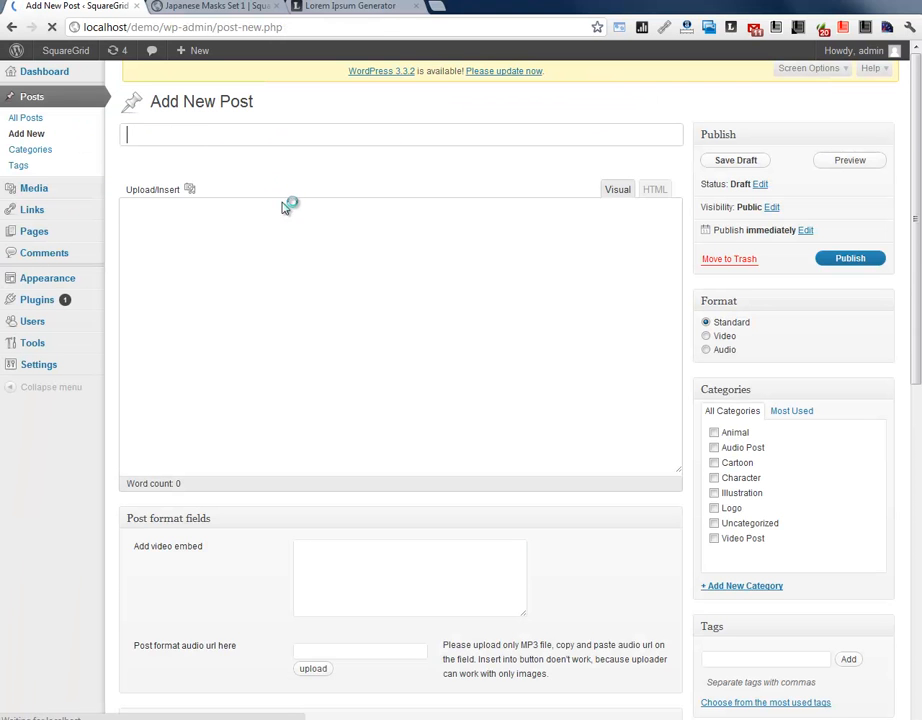
text(M)
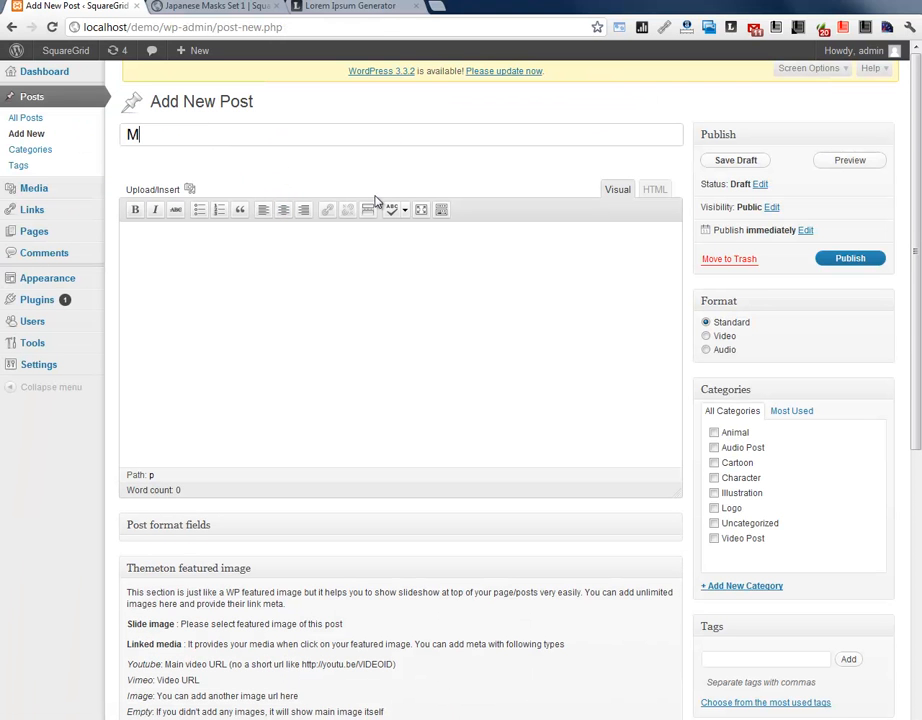
text(y latest post)
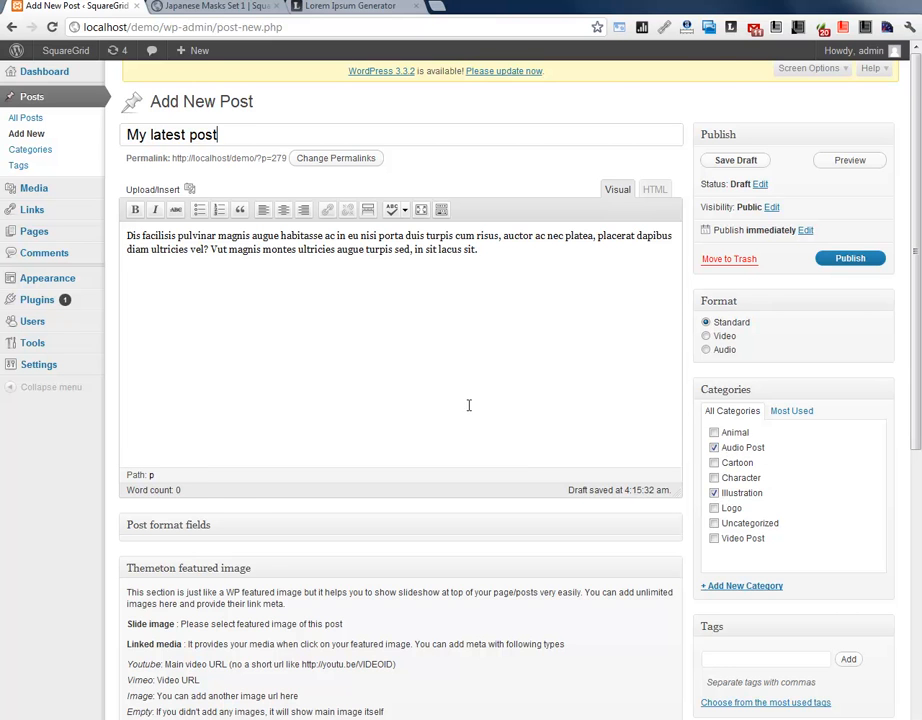
Step: In the Themeton featured image box choose the wide-top layout and add a slide row
scroll(down, 3)
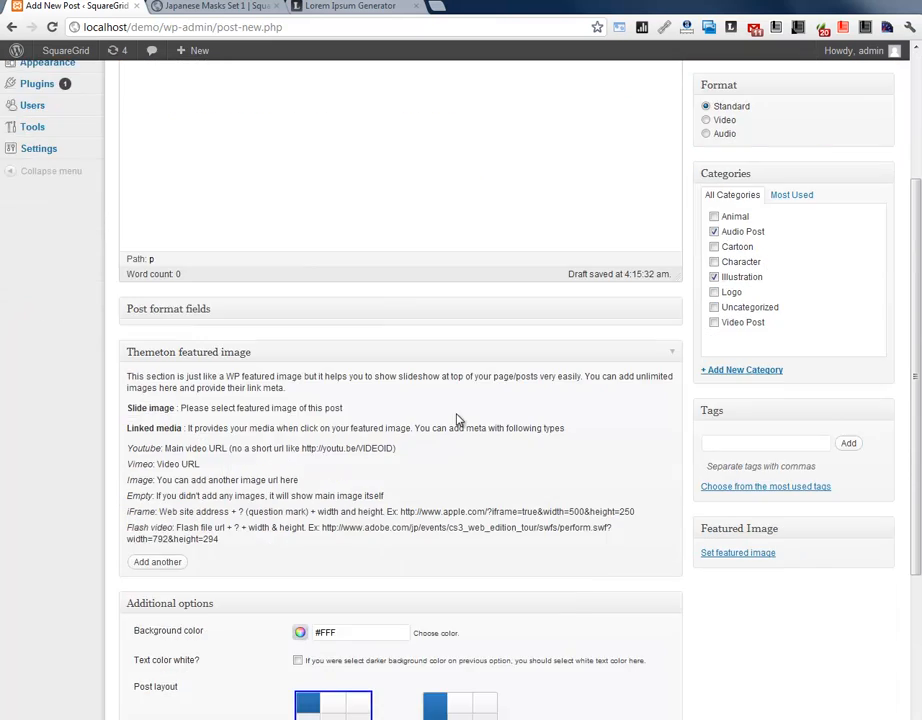
scroll(down, 3)
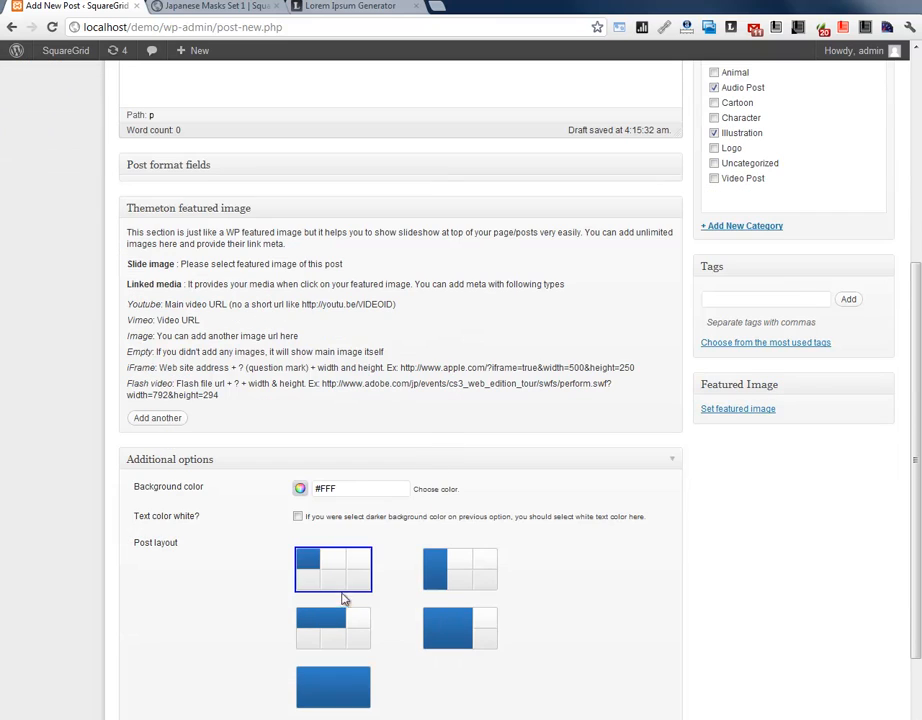
click(333, 628)
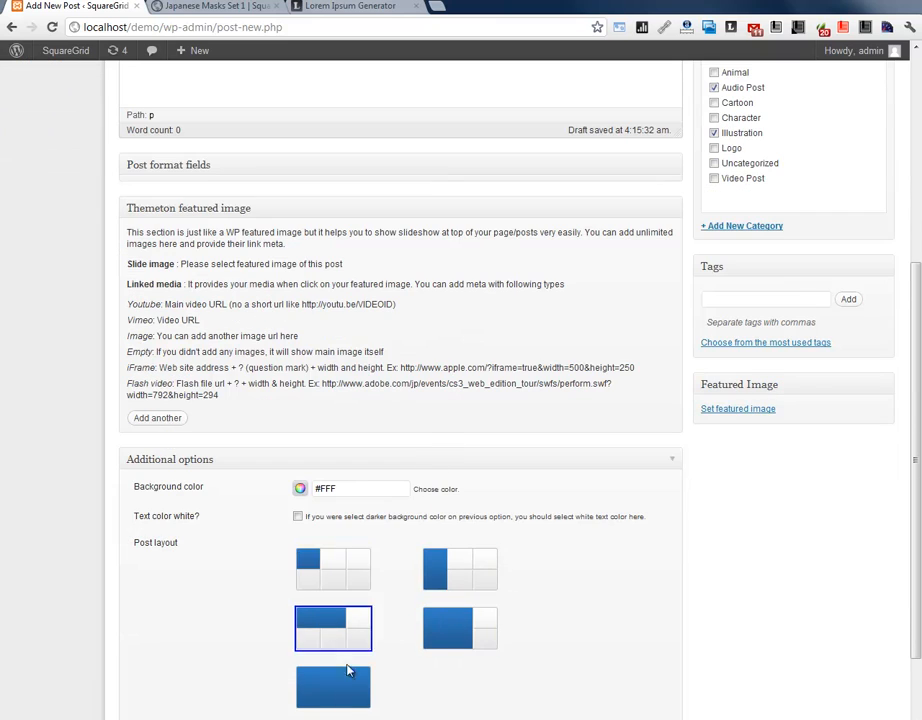
click(333, 569)
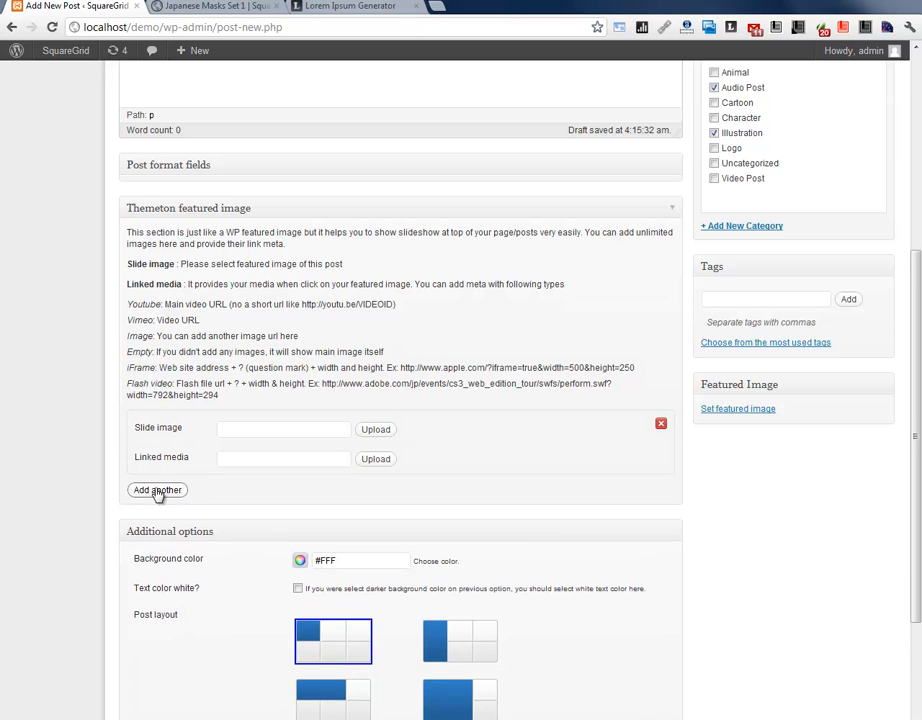
Step: Add a second slide row and insert the Youtube Post Layout image from the media library
click(157, 490)
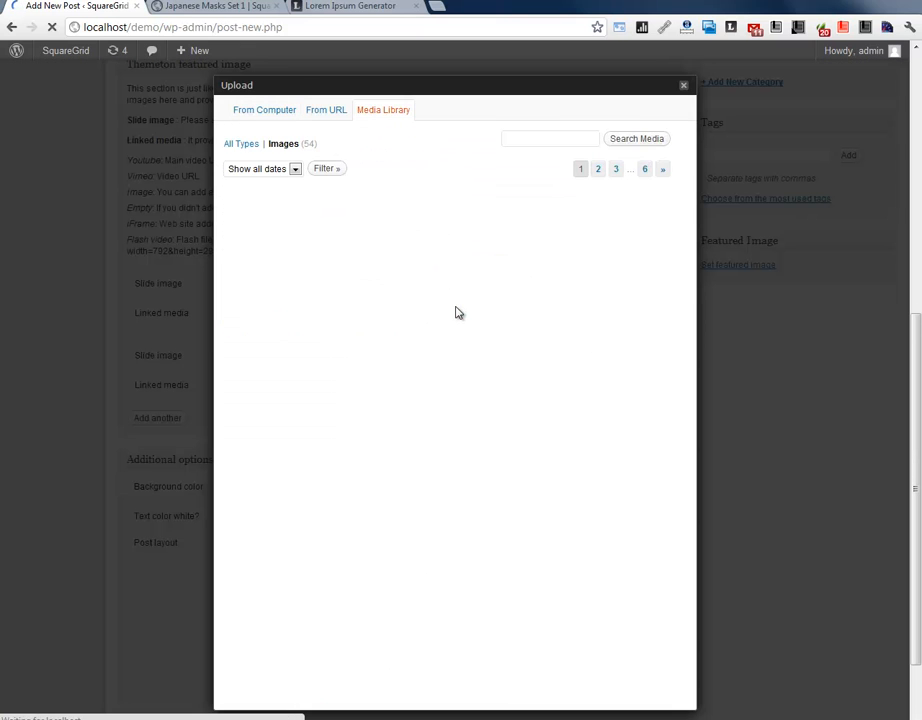
click(383, 110)
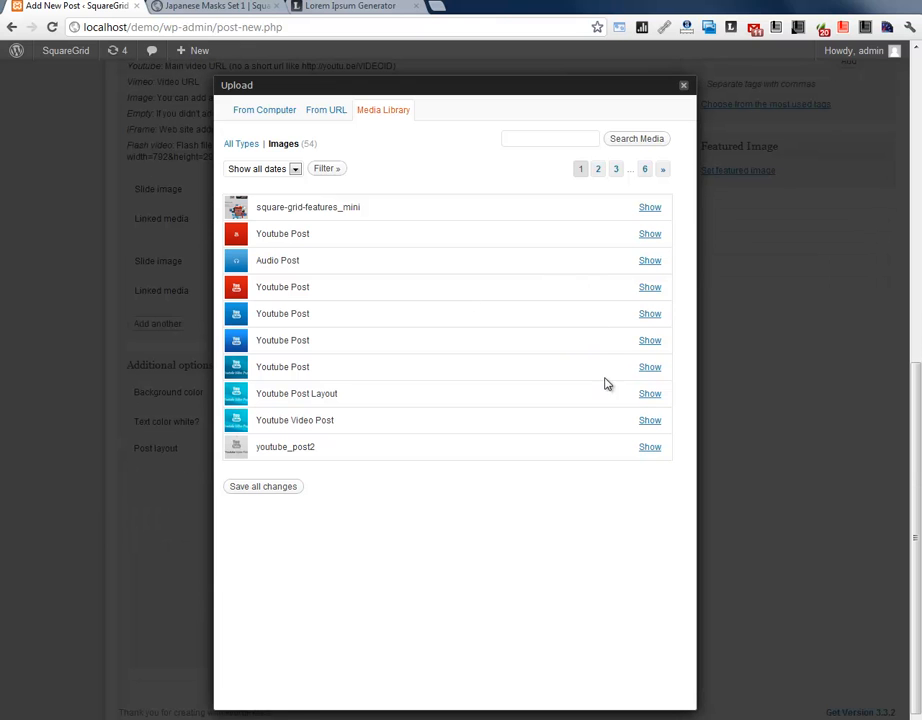
click(649, 393)
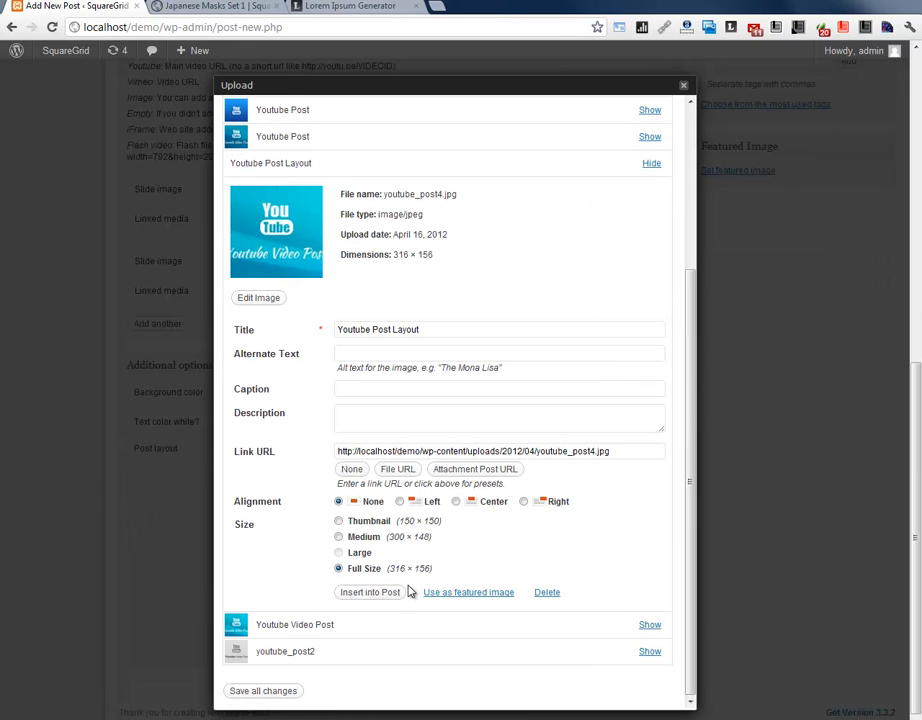
click(370, 592)
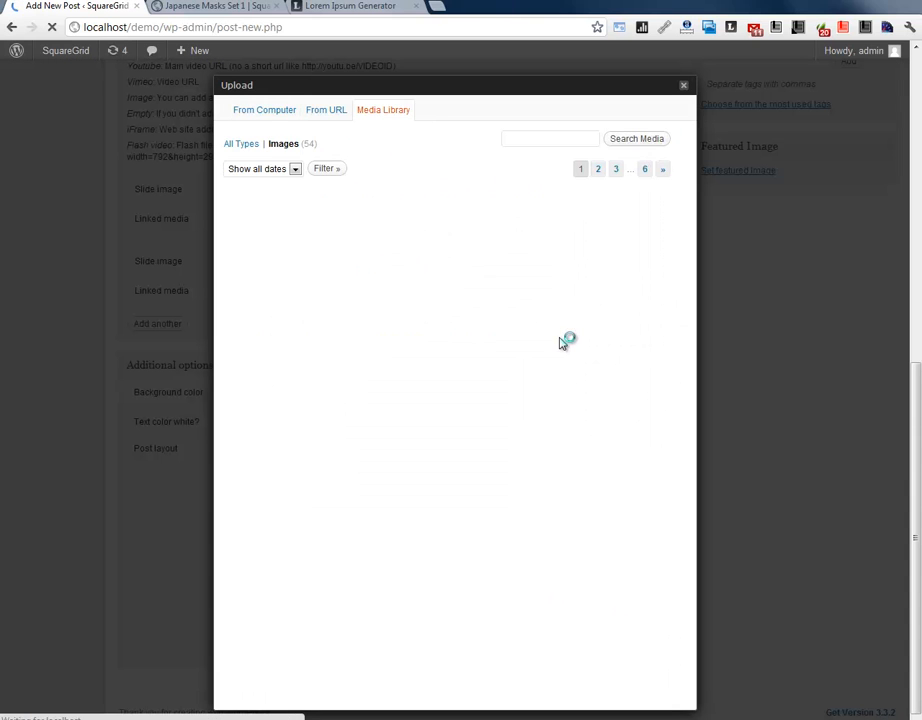
Step: Insert another media library image as the second slide
click(649, 314)
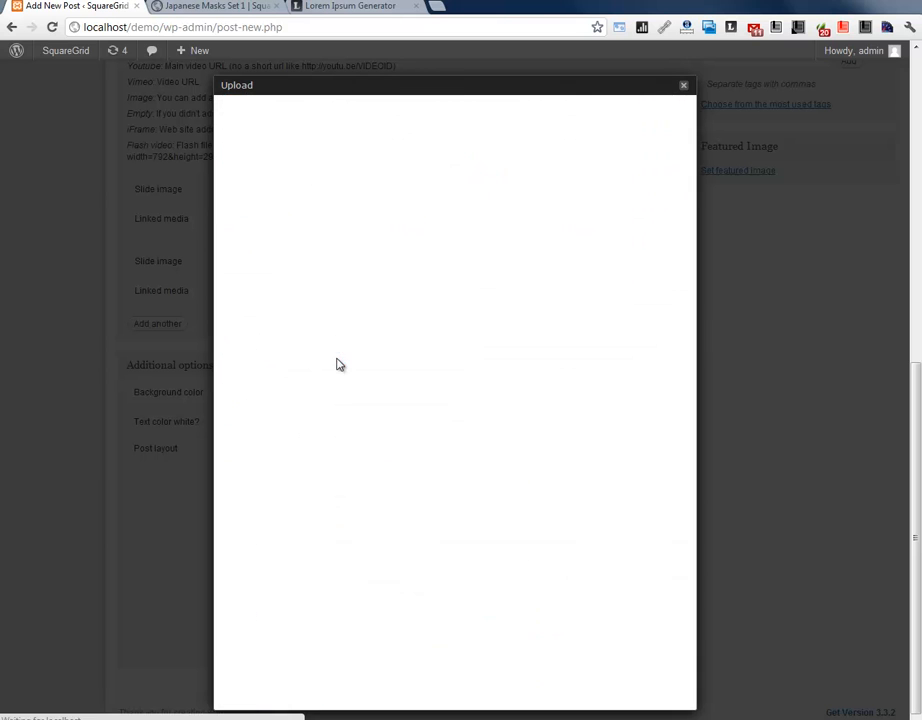
click(684, 85)
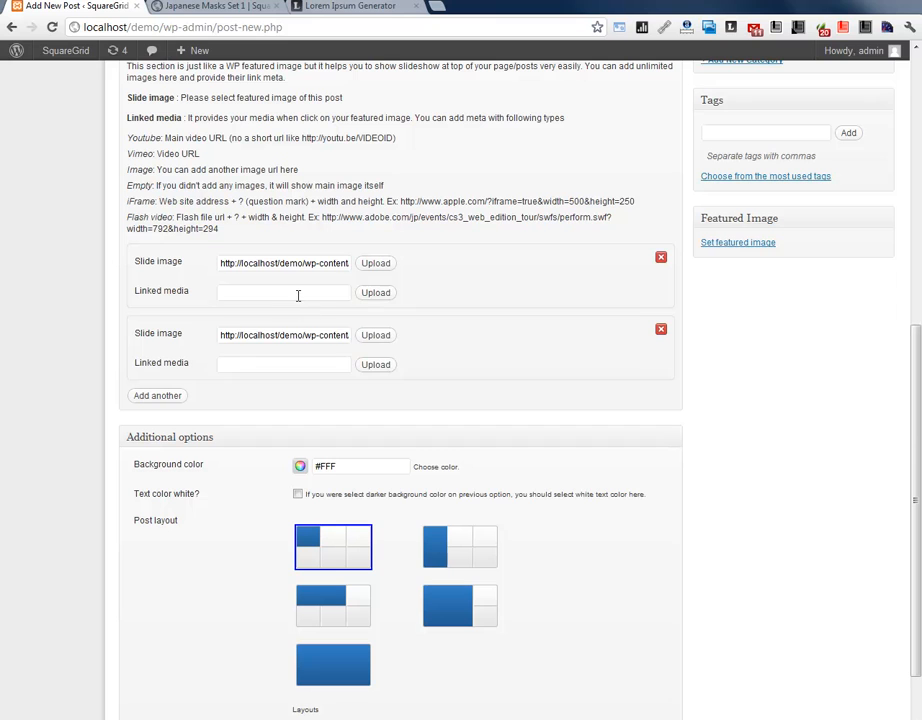
Step: Link the first slide to the YouTube watch URL and publish the post
text(http://www.youtube.com/watch?v=)
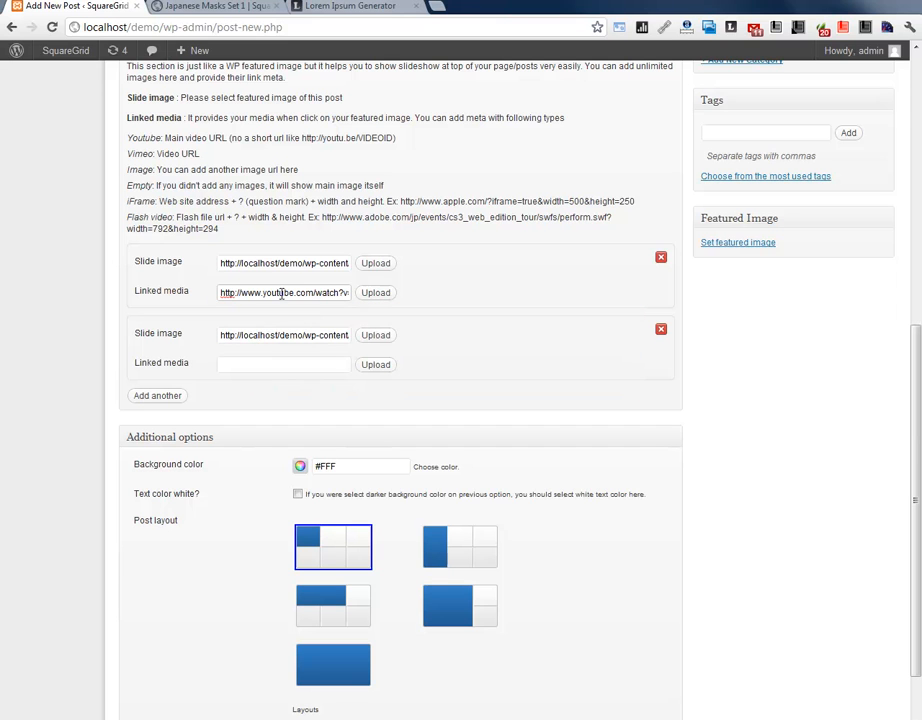
mouse_move(514, 288)
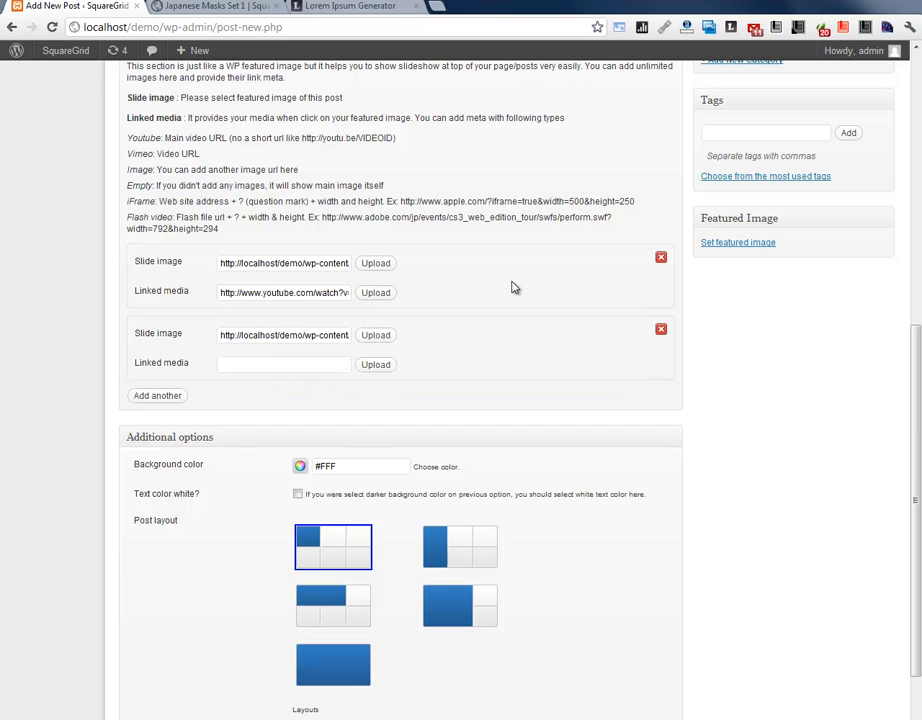
double_click(310, 263)
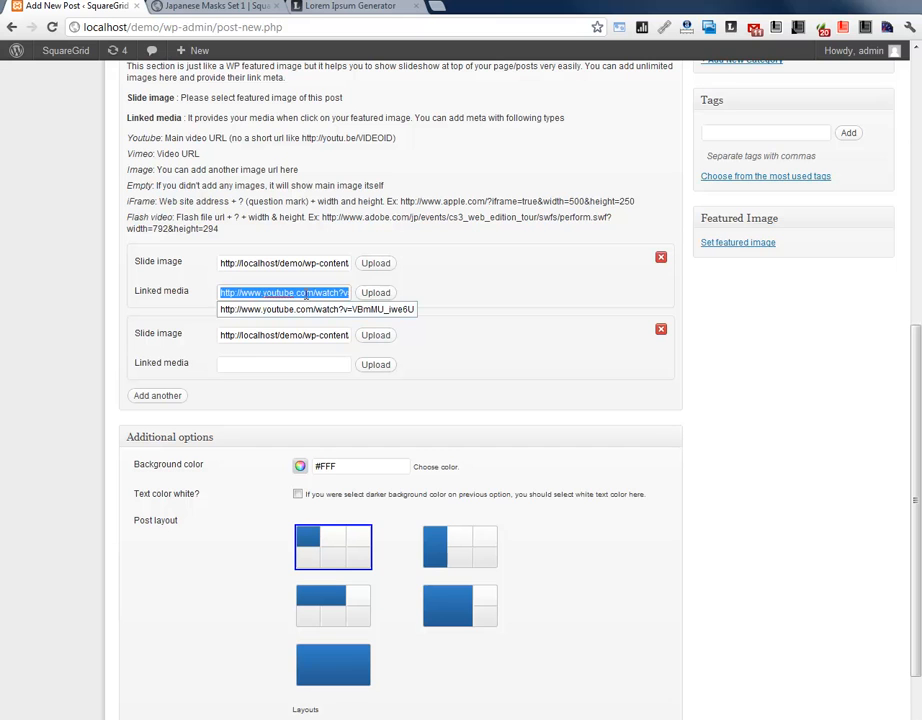
scroll(up, 3)
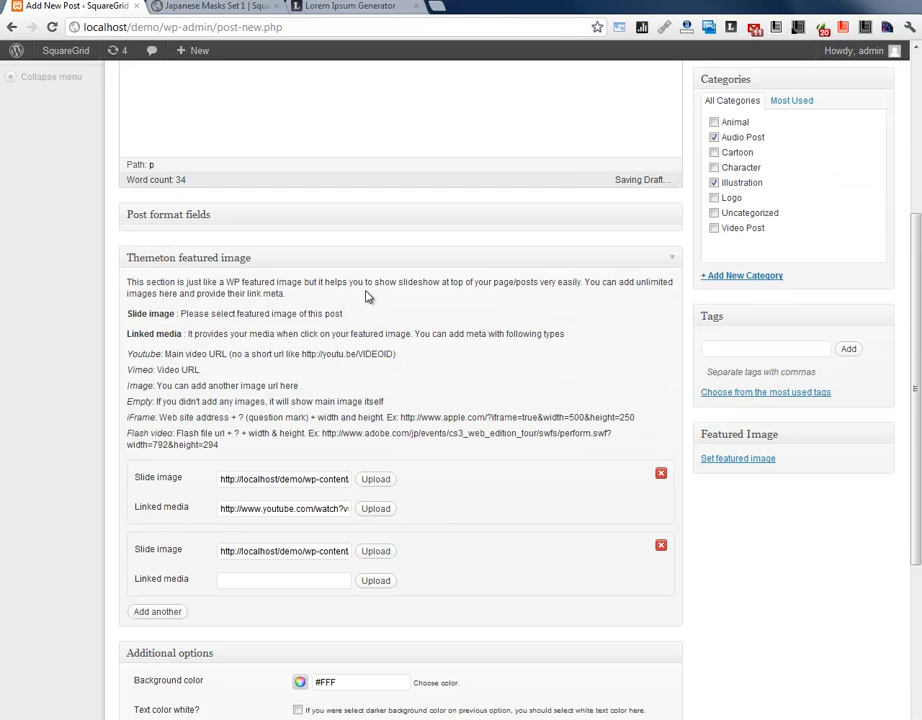
scroll(up, 3)
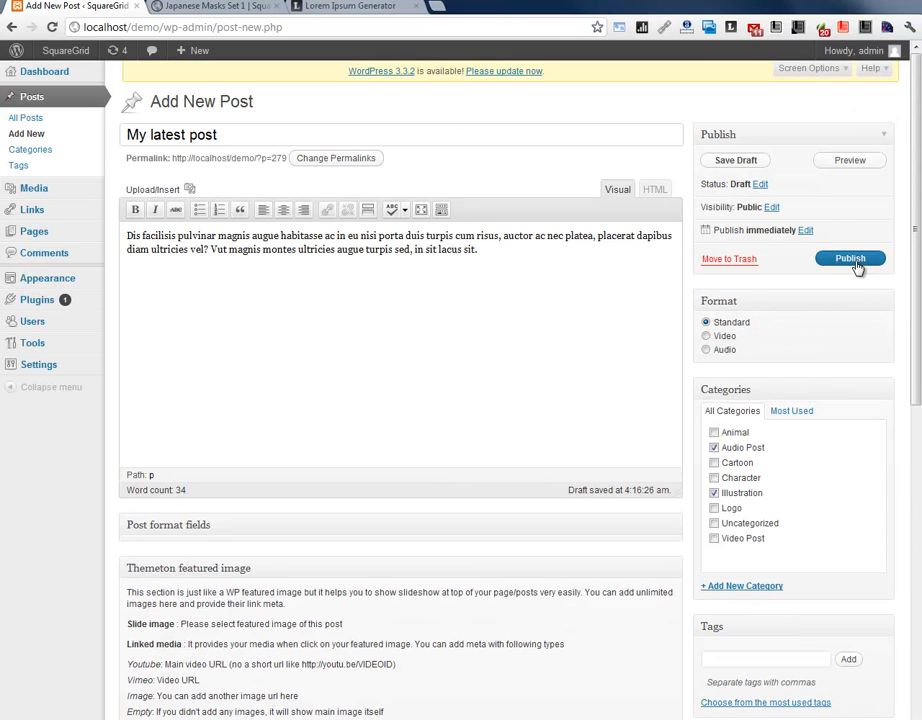
click(849, 258)
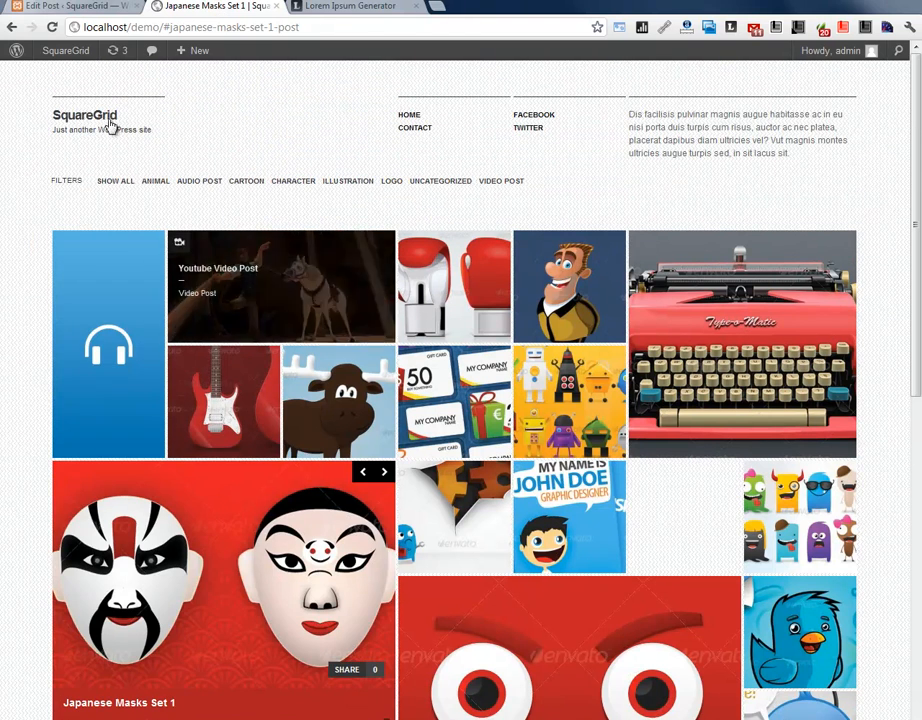
Step: Reload the SquareGrid front page so My latest post appears first in the grid
click(84, 115)
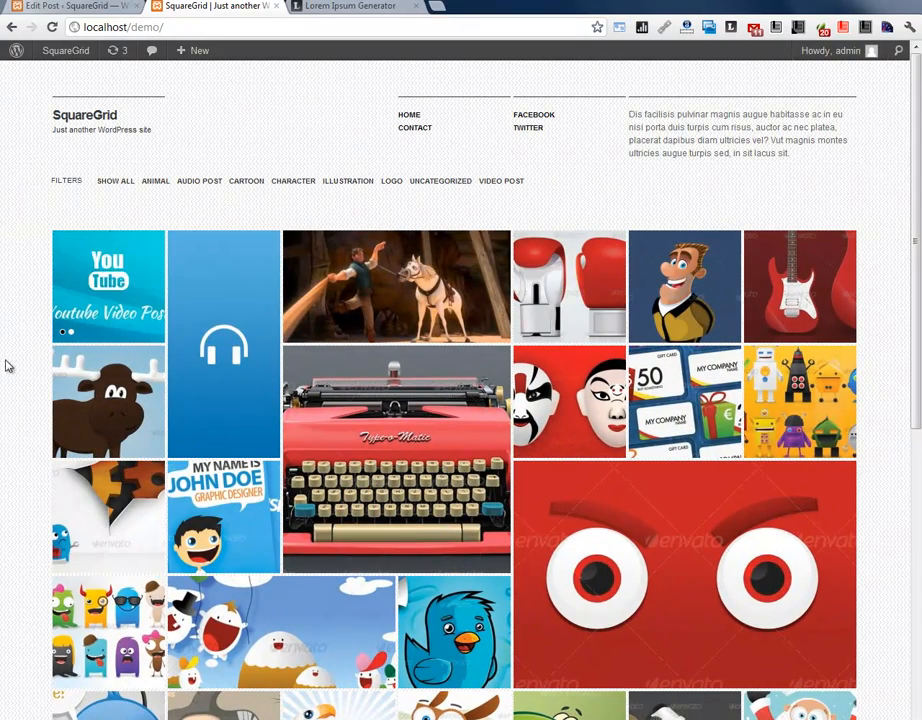
mouse_move(108, 285)
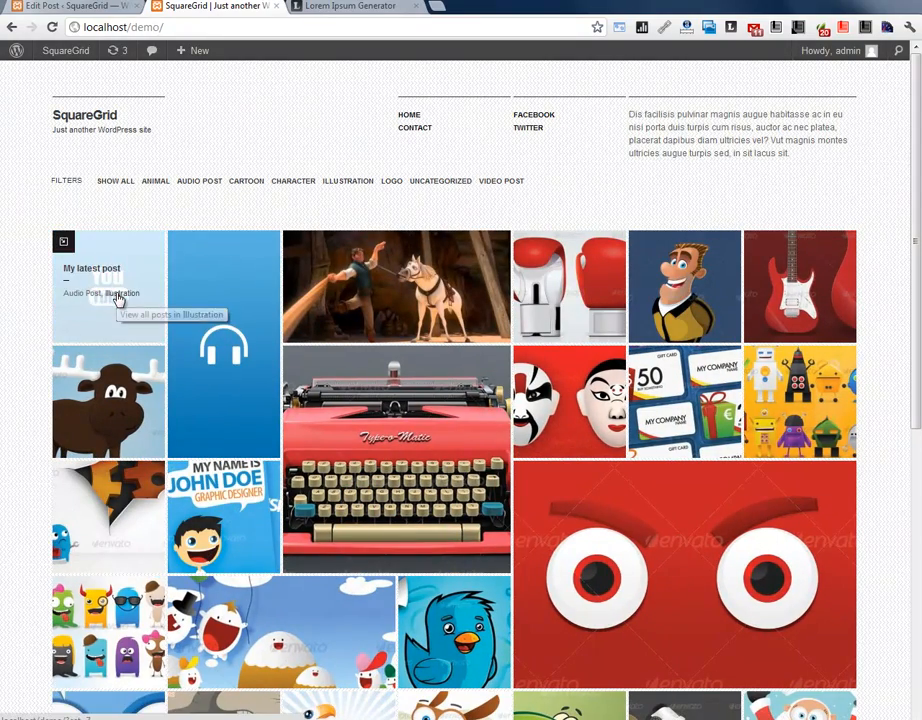
mouse_move(80, 293)
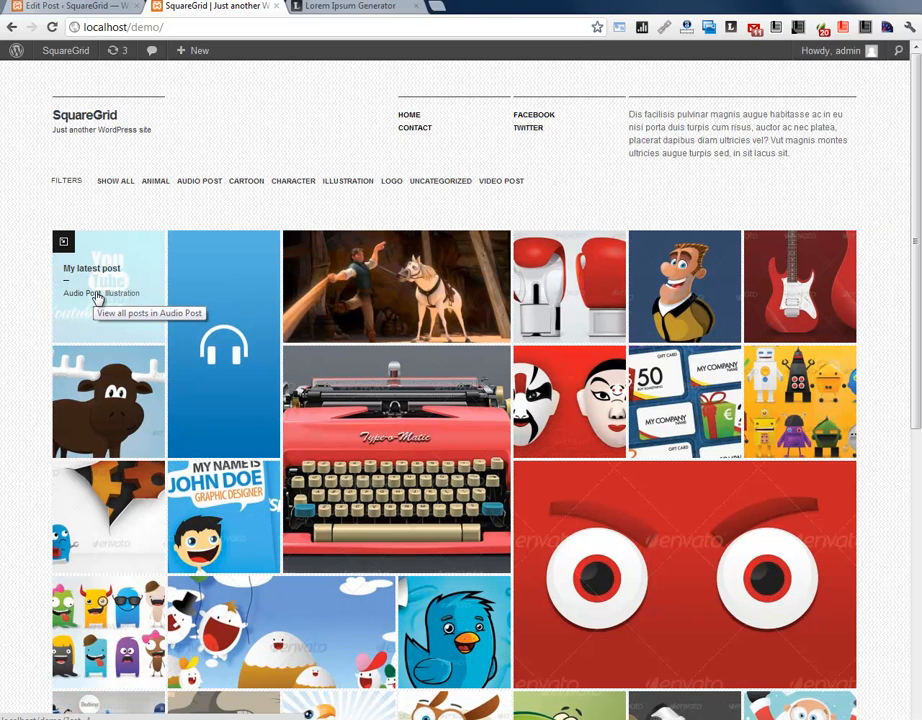
mouse_move(125, 294)
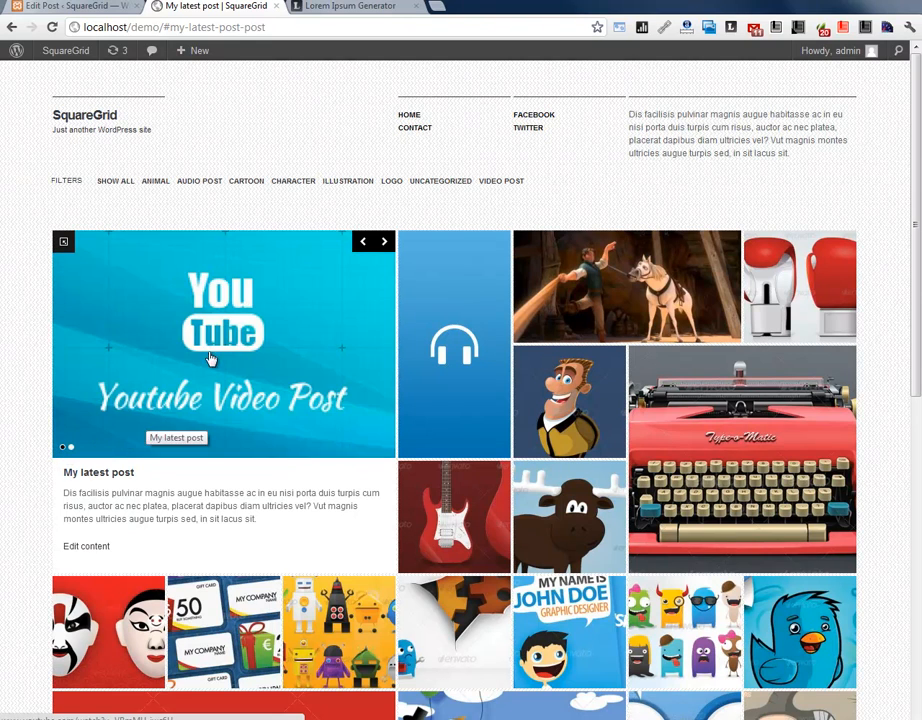
Step: Play the slide's linked YouTube video in the lightbox, close it, and return to the post editor
click(211, 358)
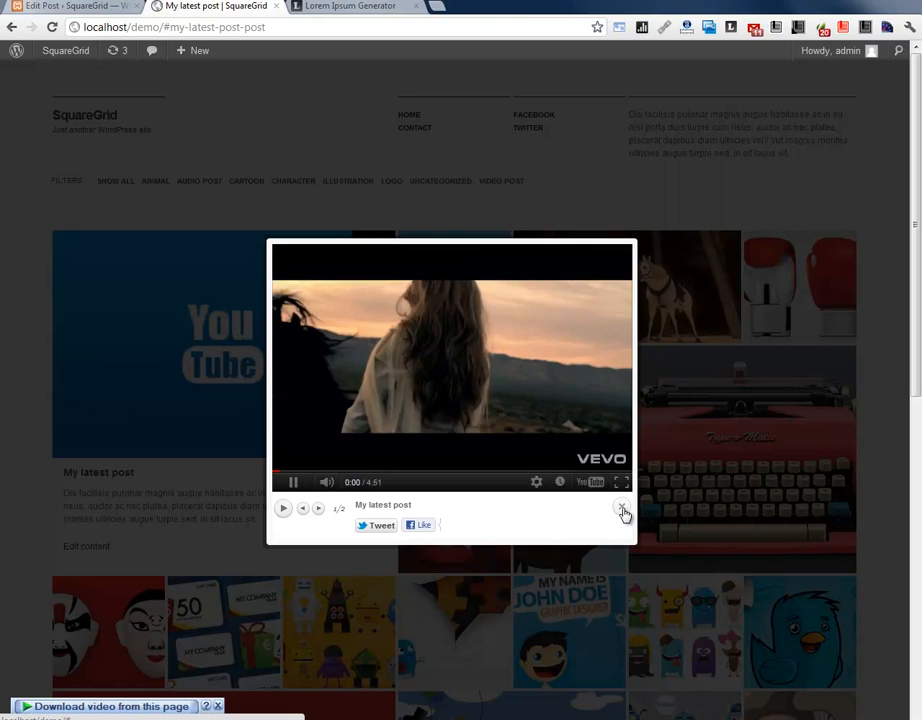
click(622, 508)
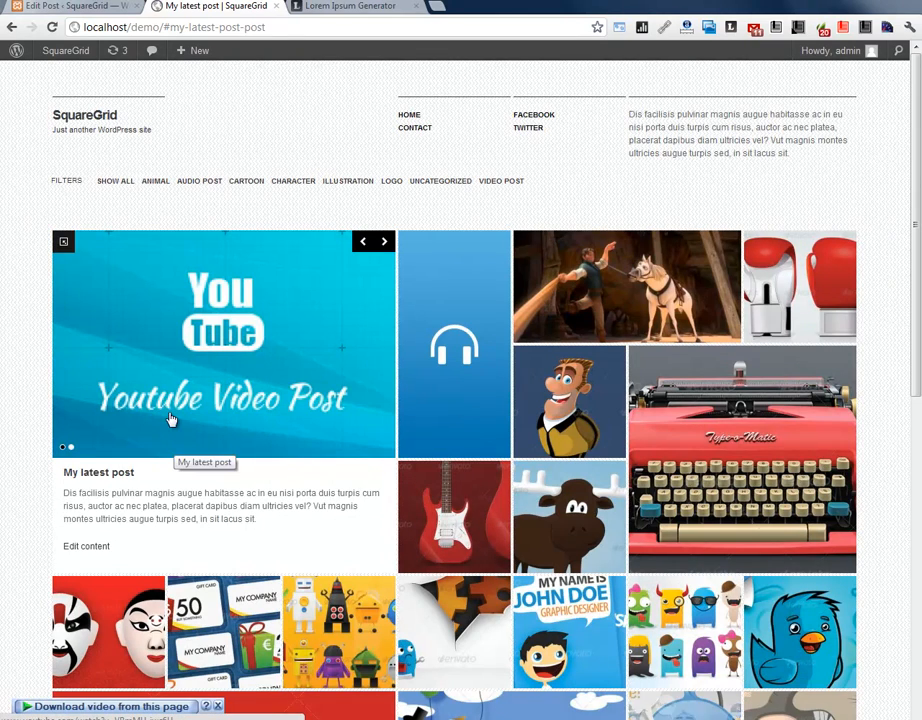
mouse_move(184, 507)
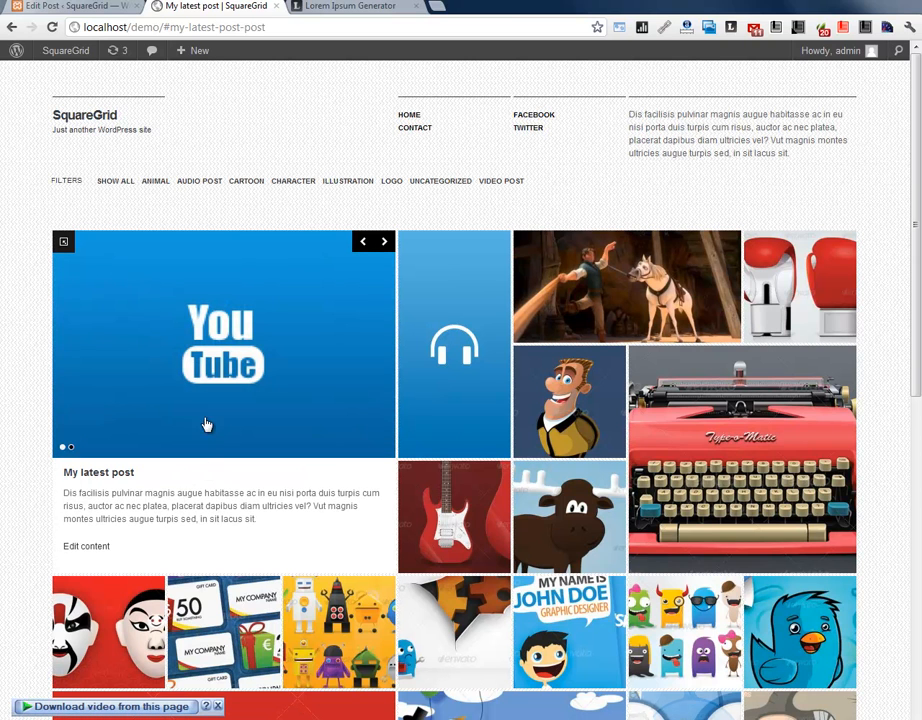
click(86, 546)
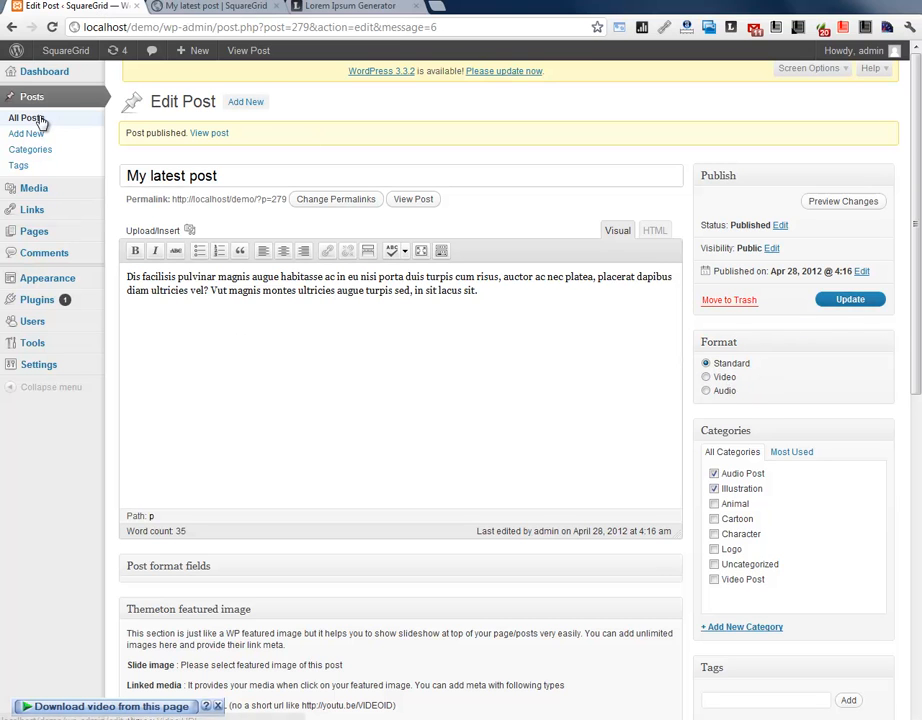
Step: From All Posts open Audio Post Format for editing and view its Audio format and MP3 address
click(26, 117)
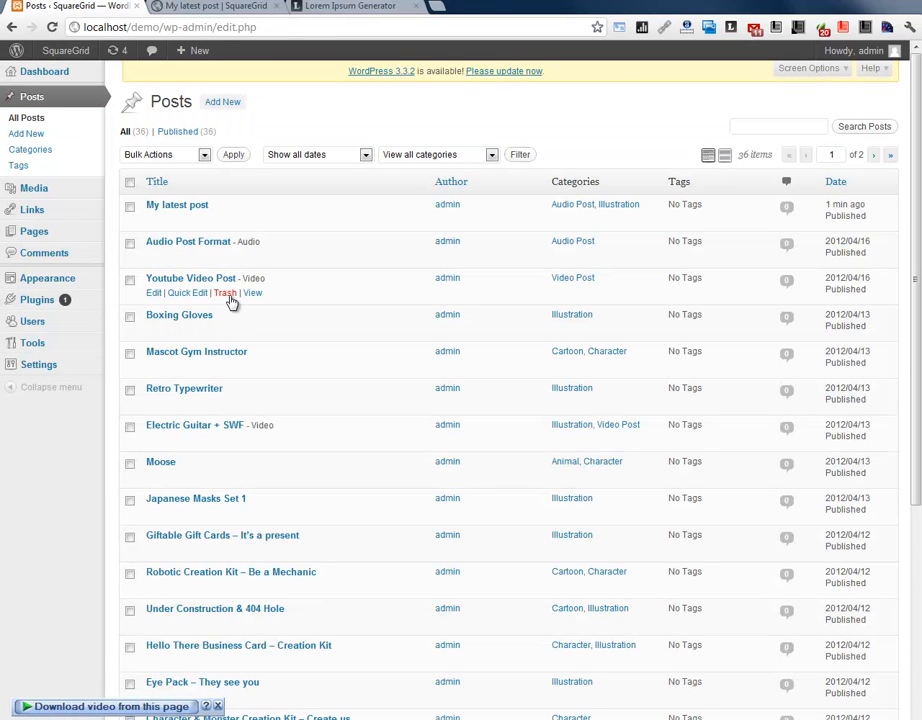
click(188, 241)
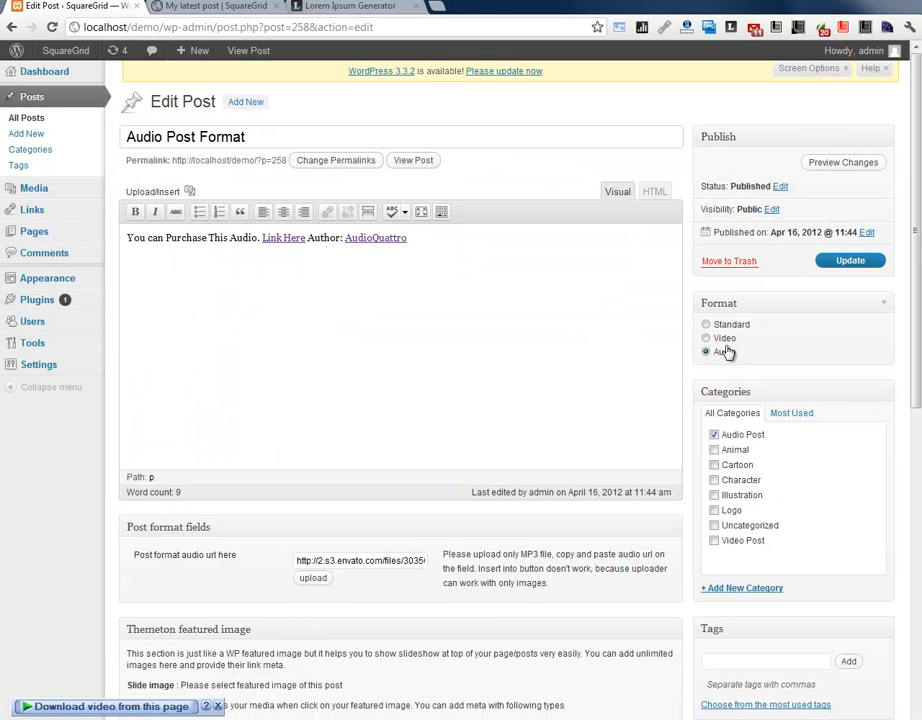
scroll(down, 3)
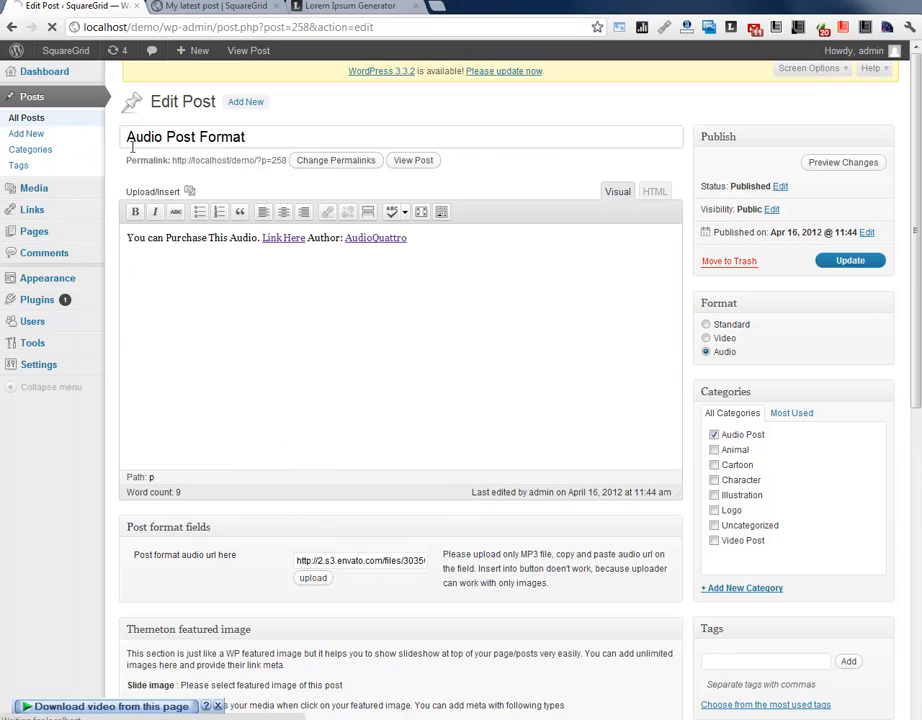
Step: Inspect the Youtube Video Post's embed code, then switch back to the front page with My latest post
click(33, 96)
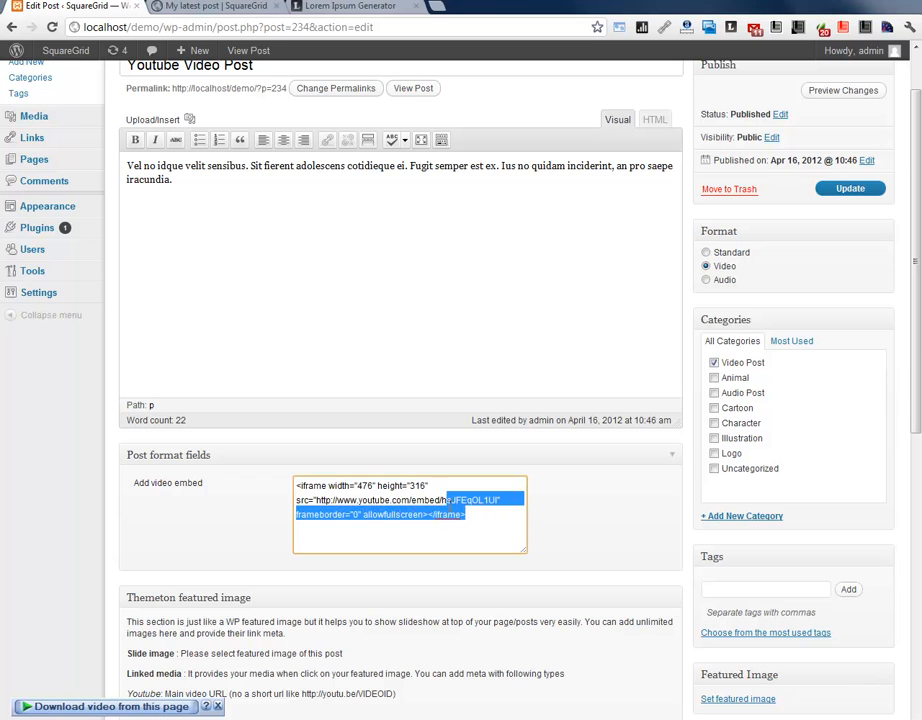
scroll(down, 3)
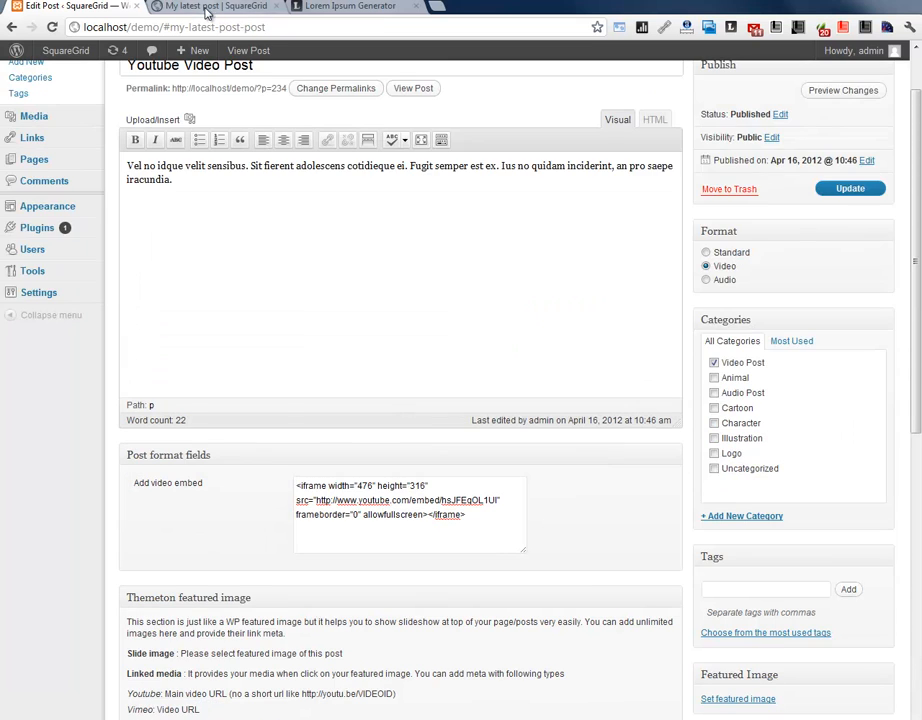
click(213, 7)
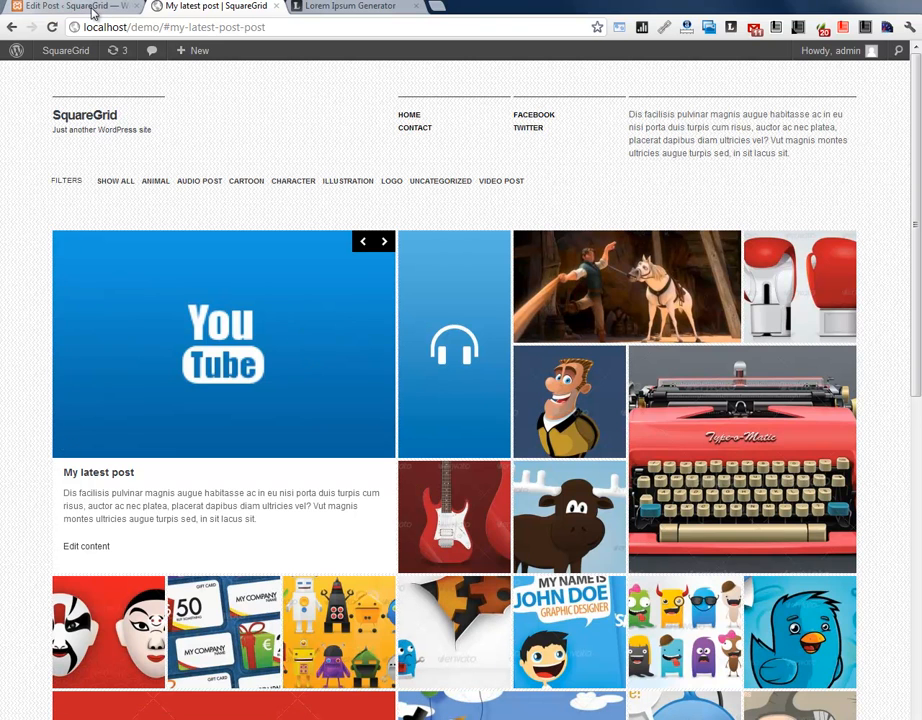